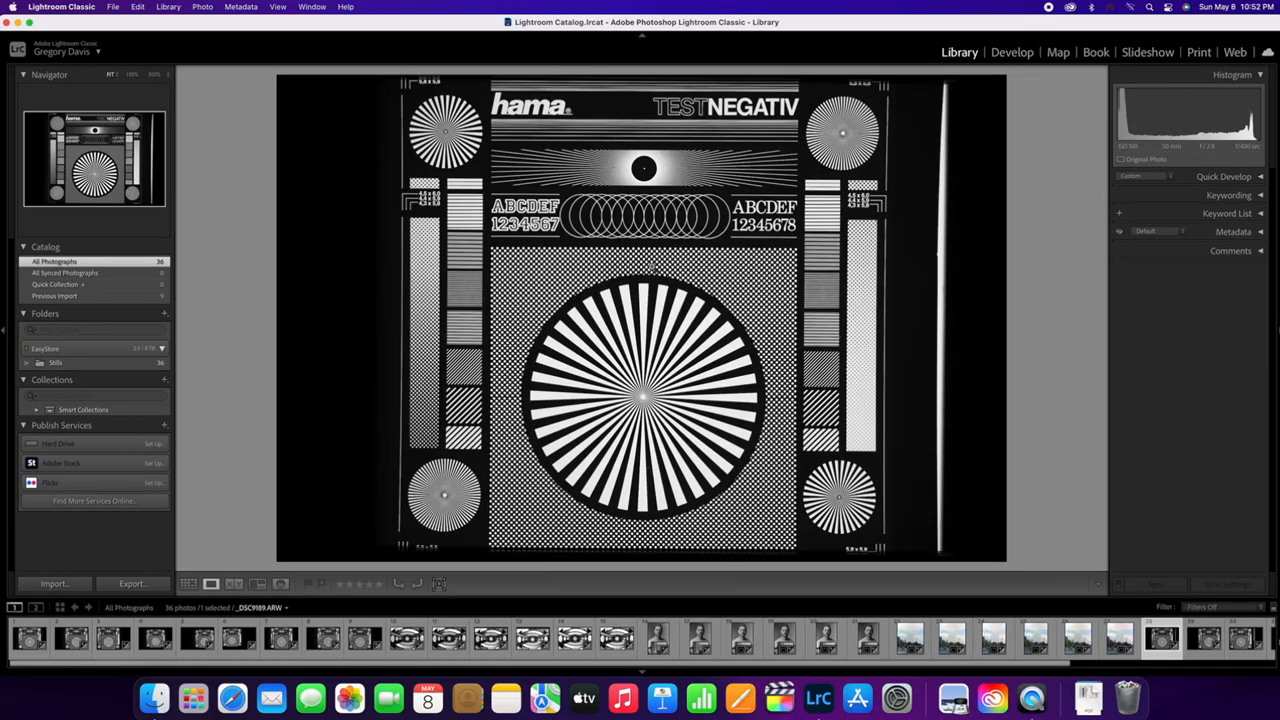
# Make a different test-chart scan the Select, beside the candidate at 100% on the lettering.
pyautogui.click(643, 168)
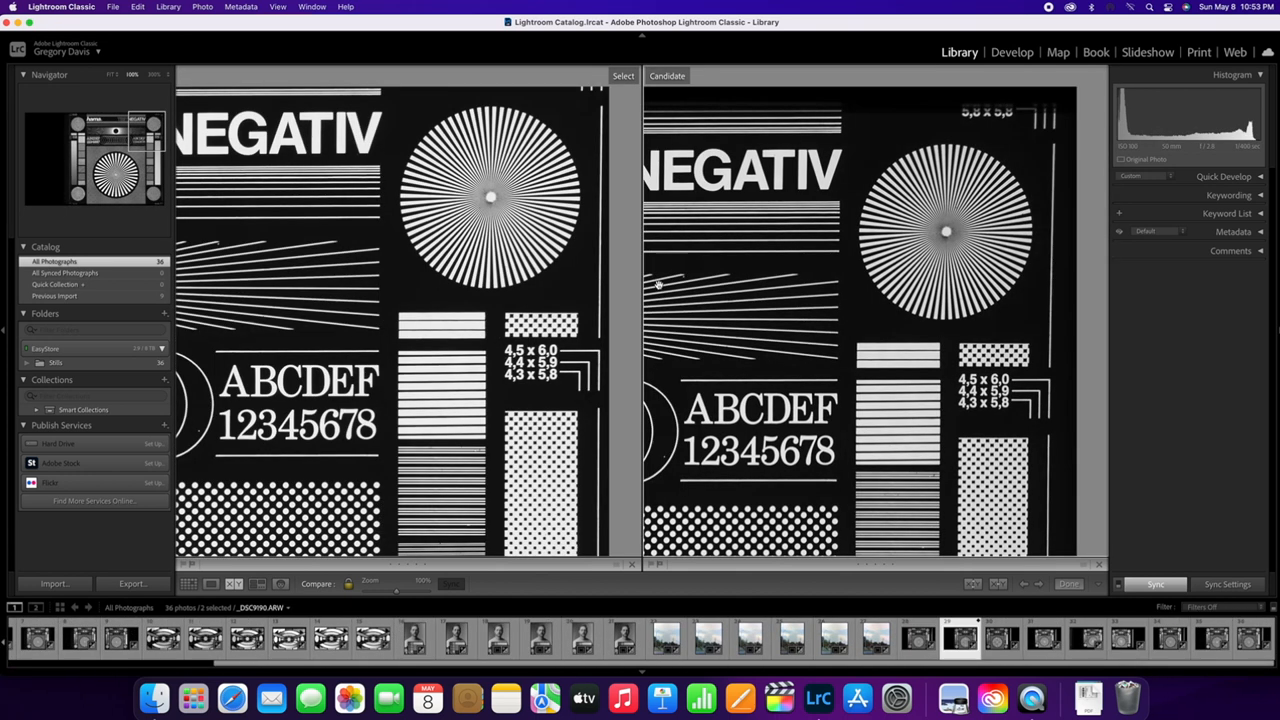
pyautogui.moveTo(665, 283)
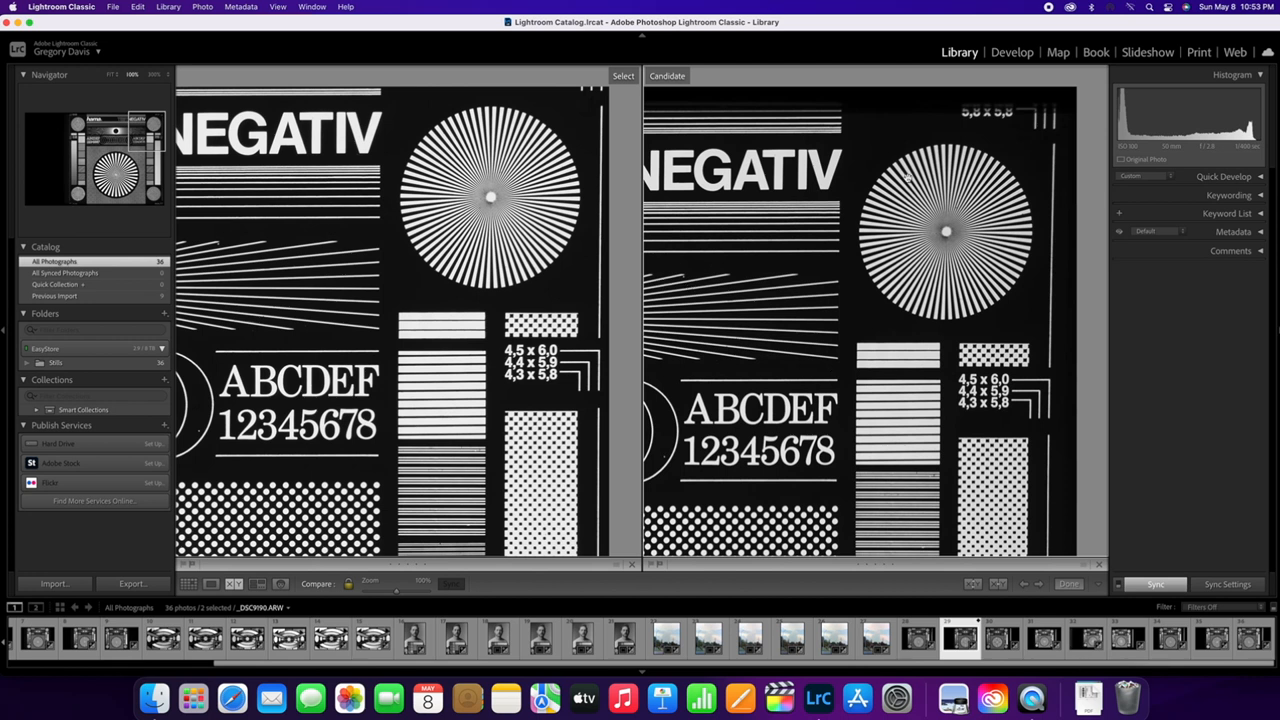
pyautogui.moveTo(920, 217)
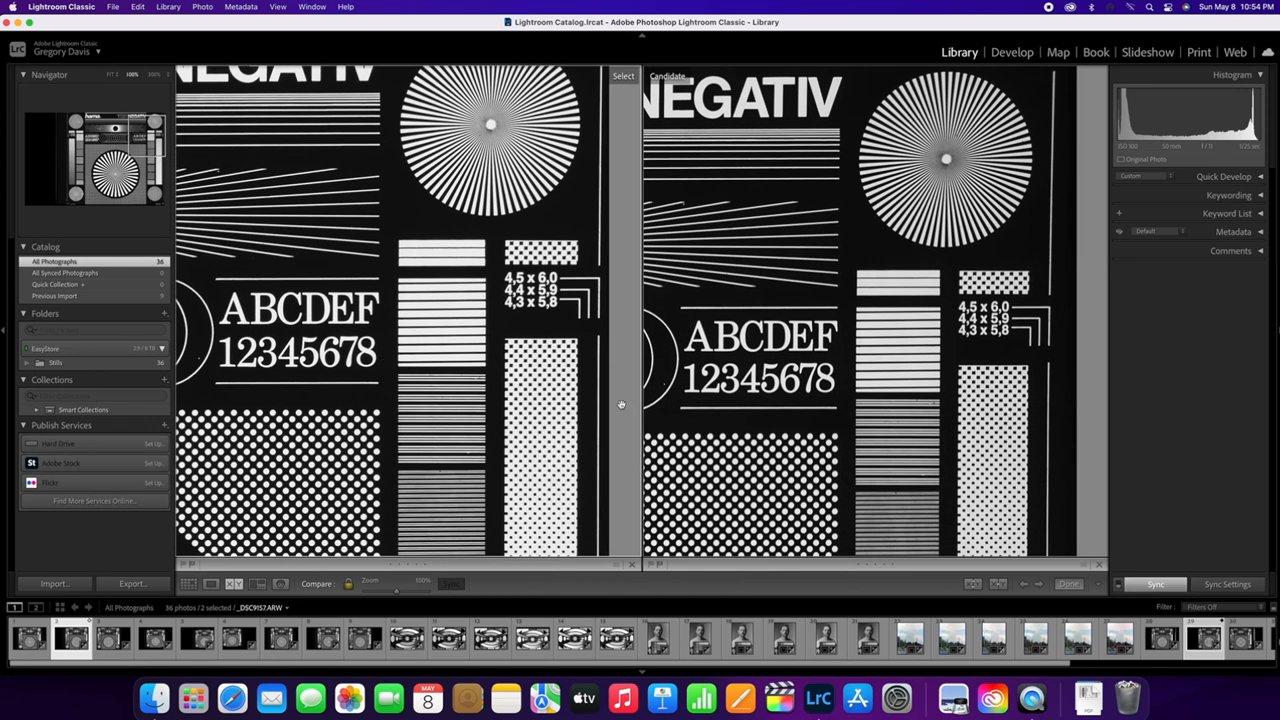
pyautogui.moveTo(738, 348)
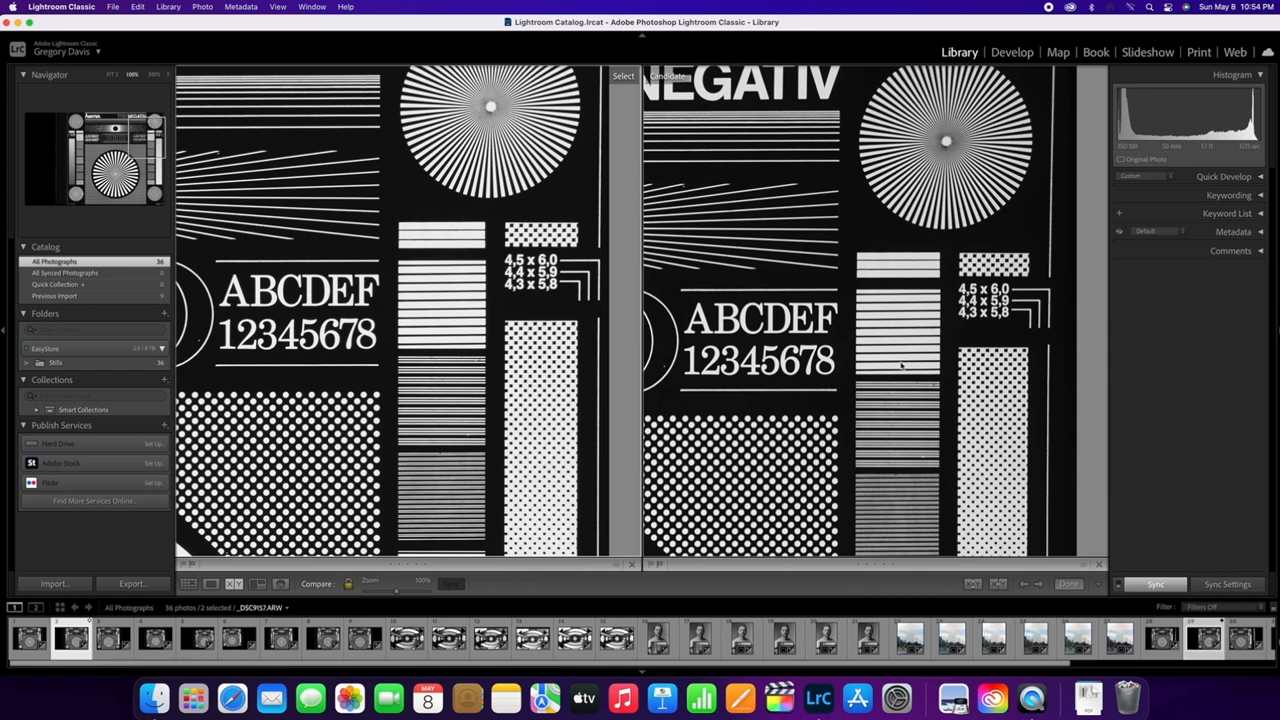
pyautogui.moveTo(840, 382)
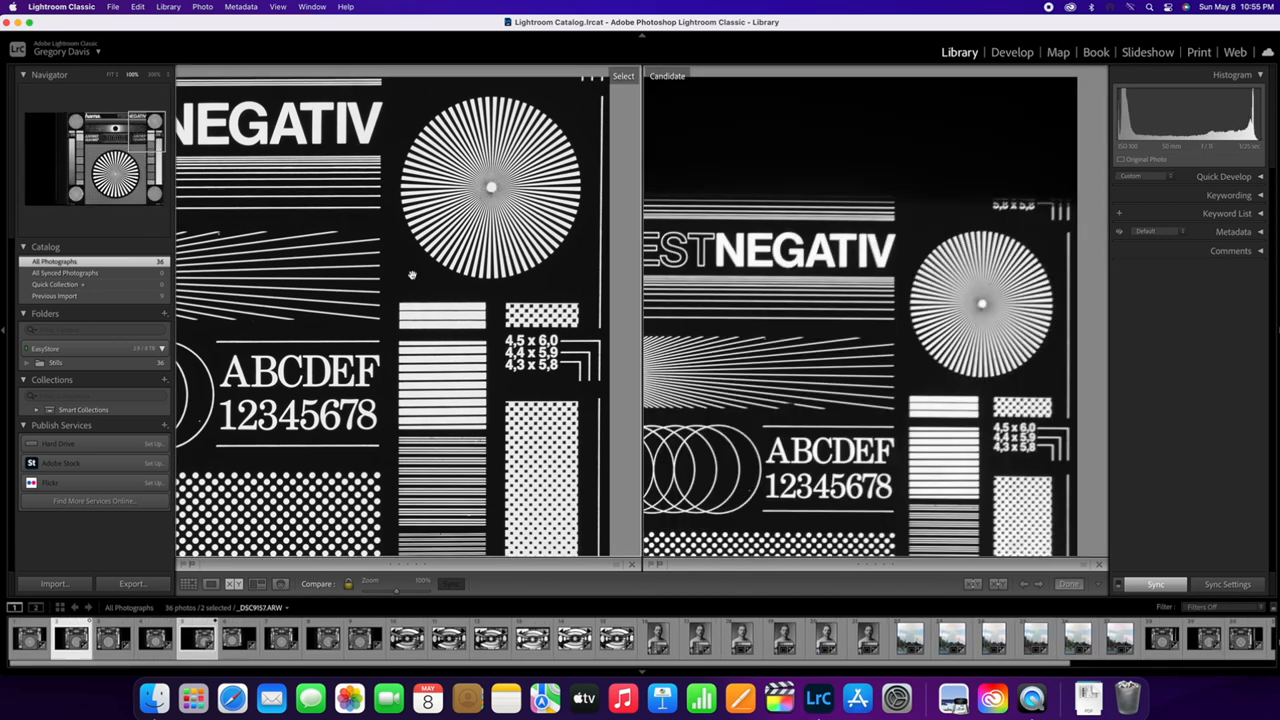
pyautogui.moveTo(800, 336)
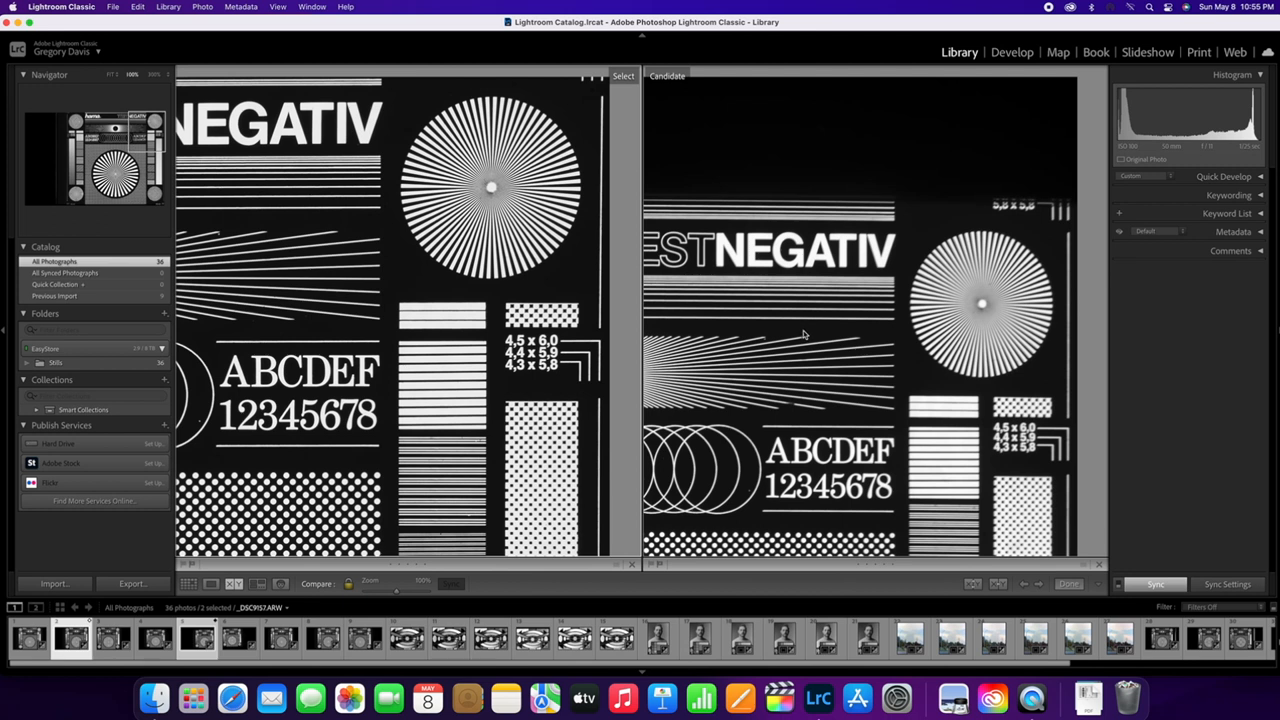
pyautogui.moveTo(803, 334)
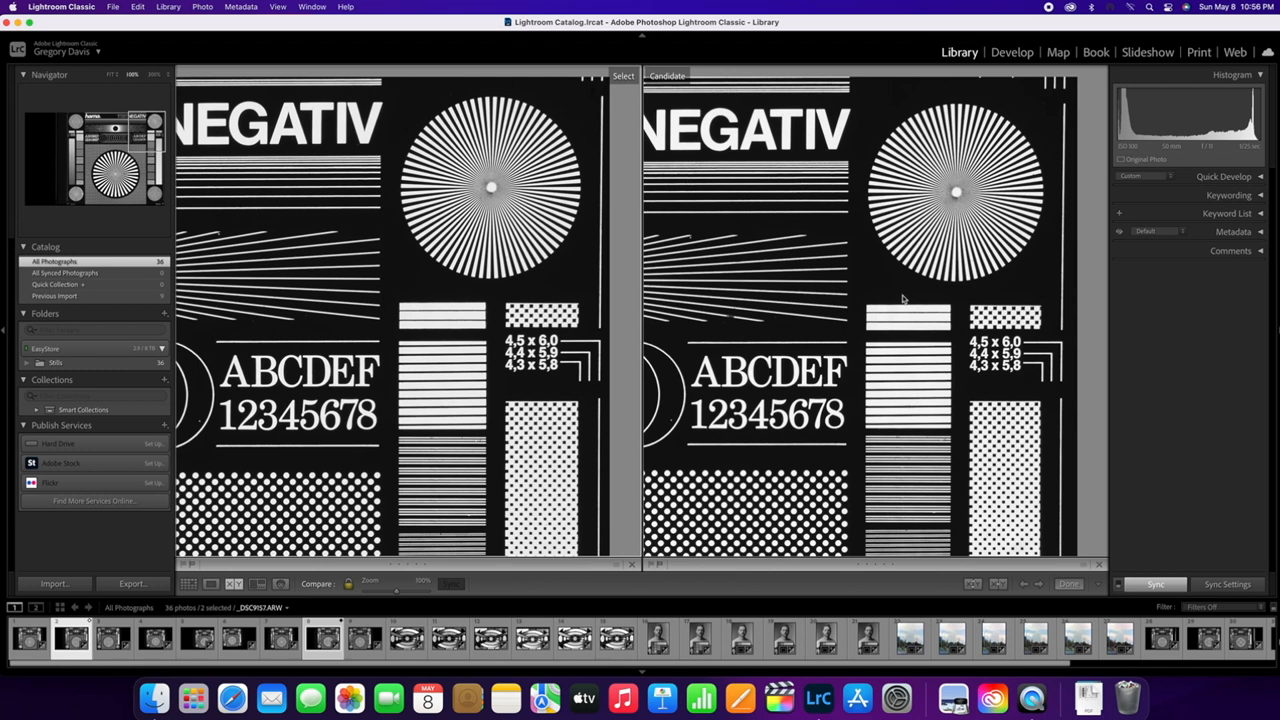
pyautogui.moveTo(900, 300)
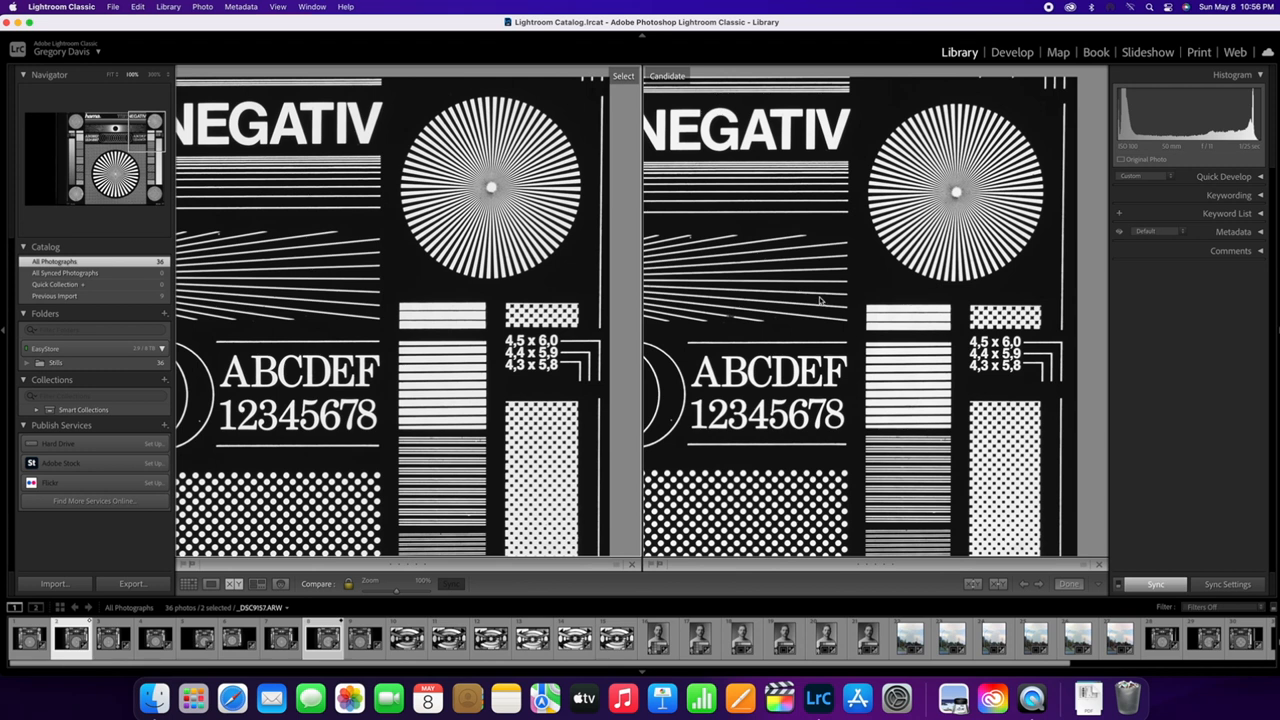
pyautogui.moveTo(810, 305)
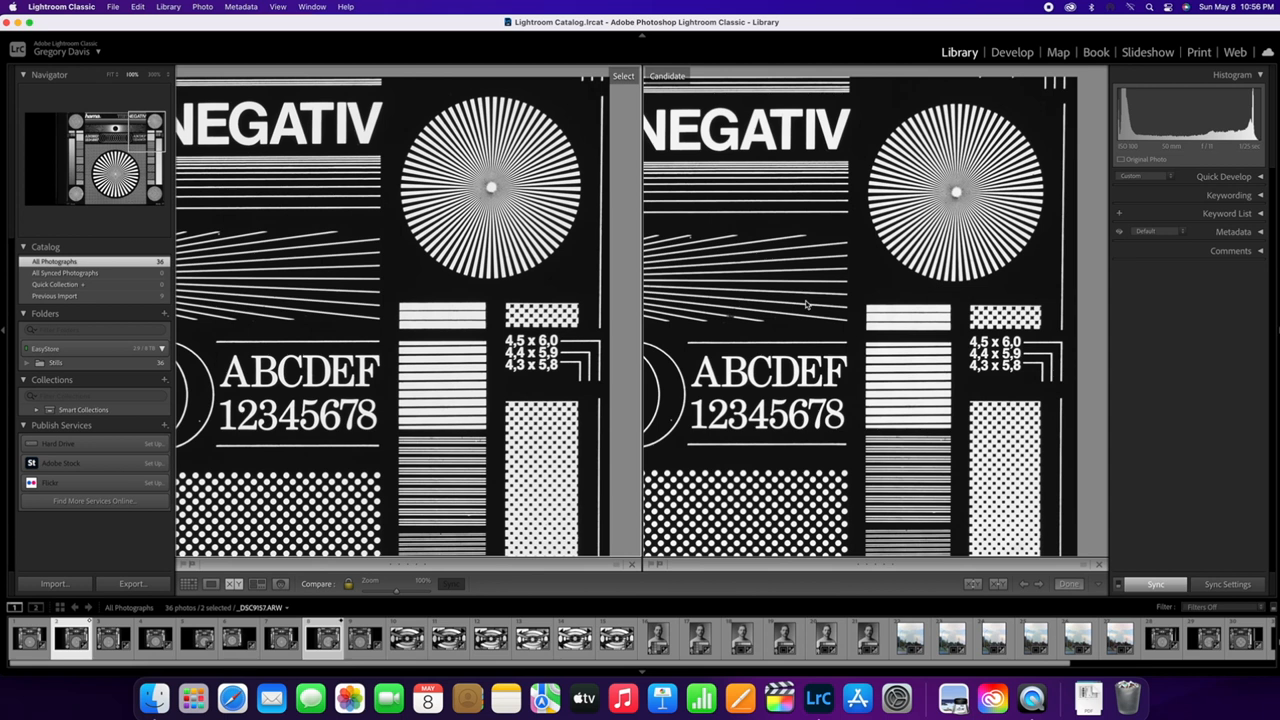
pyautogui.moveTo(786, 350)
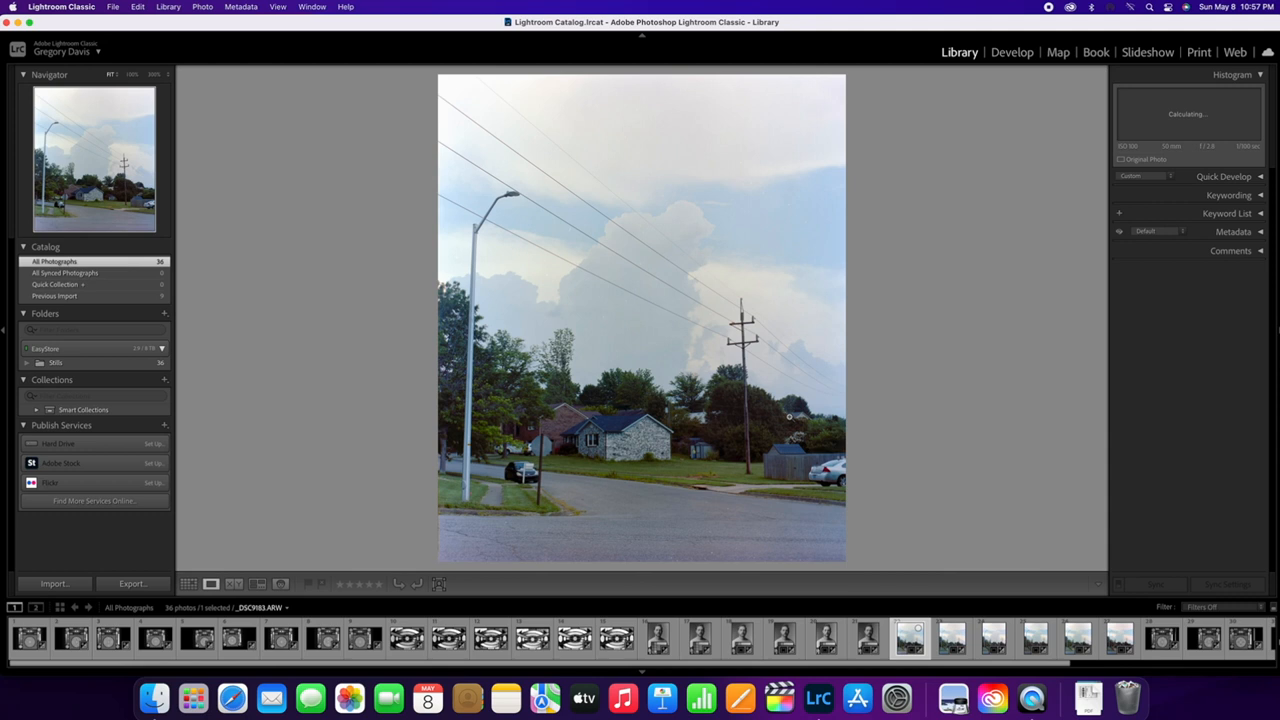
pyautogui.moveTo(946, 580)
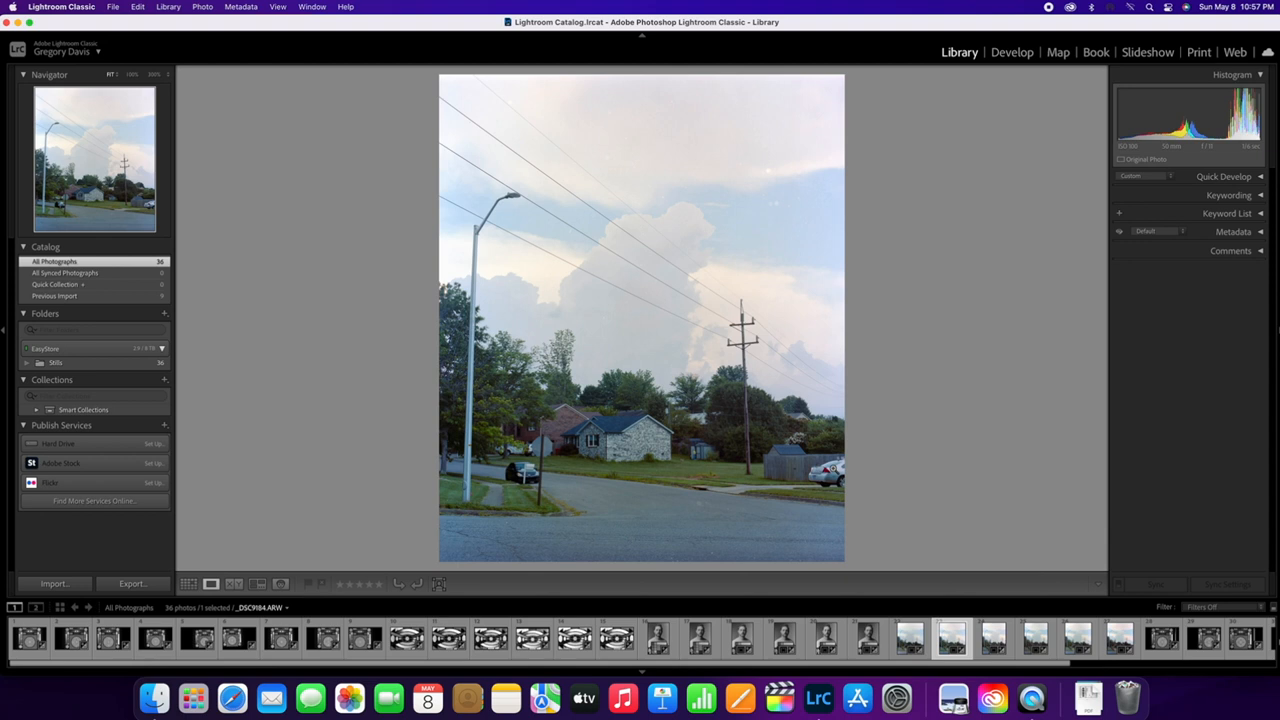
pyautogui.moveTo(621, 361)
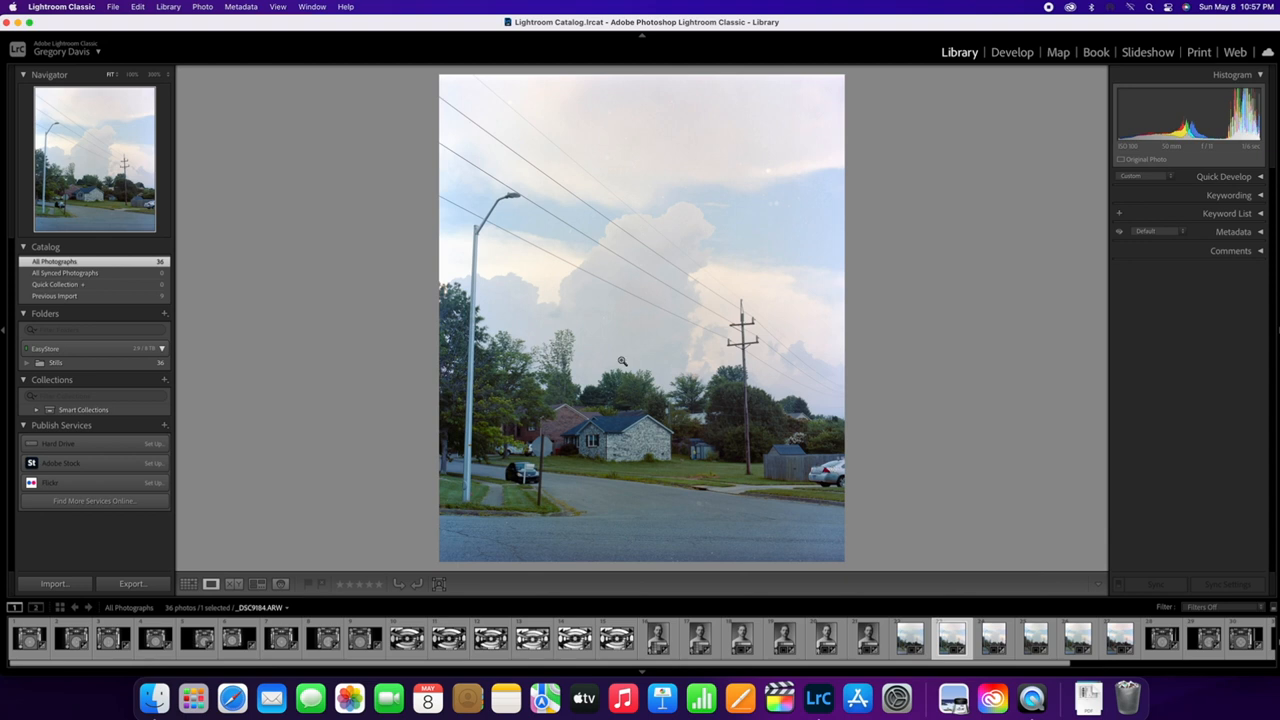
# Show the street-scene scan alone in Loupe, zoomed on the brick house, car and road.
pyautogui.click(620, 361)
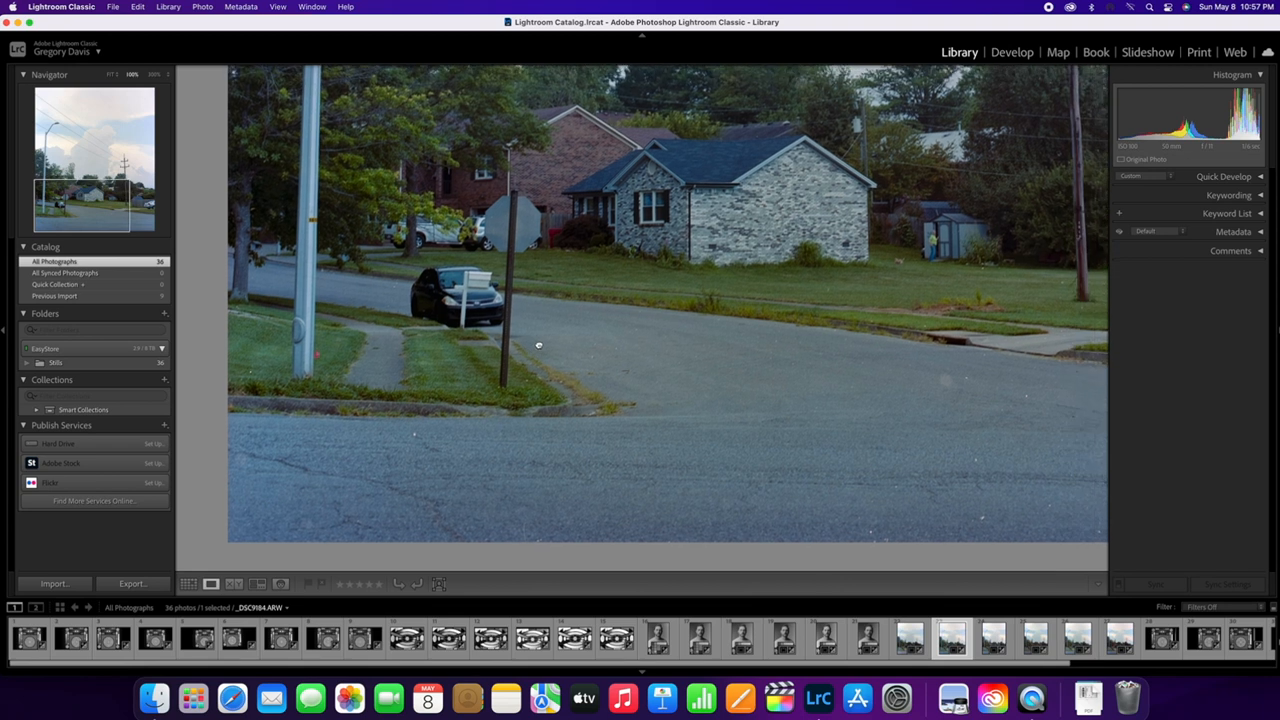
pyautogui.click(992, 637)
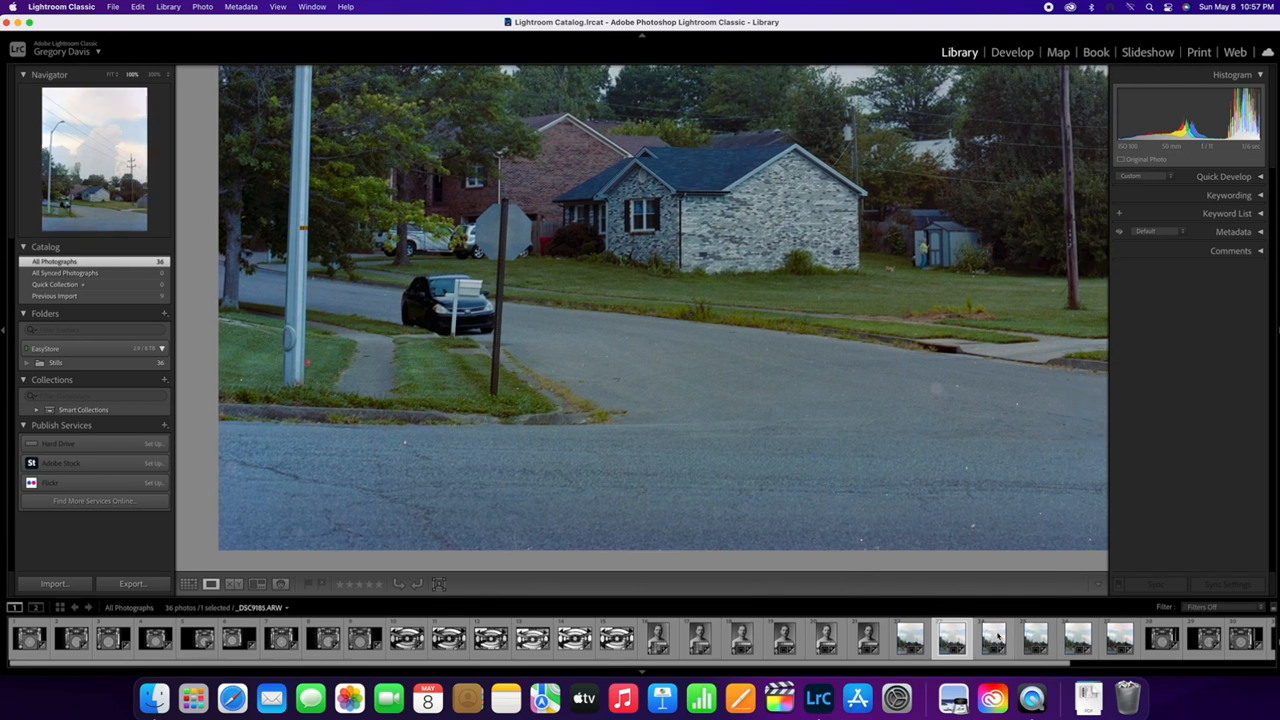
# Pick the second street-corner frame as Candidate beside the Select street scan.
pyautogui.click(234, 583)
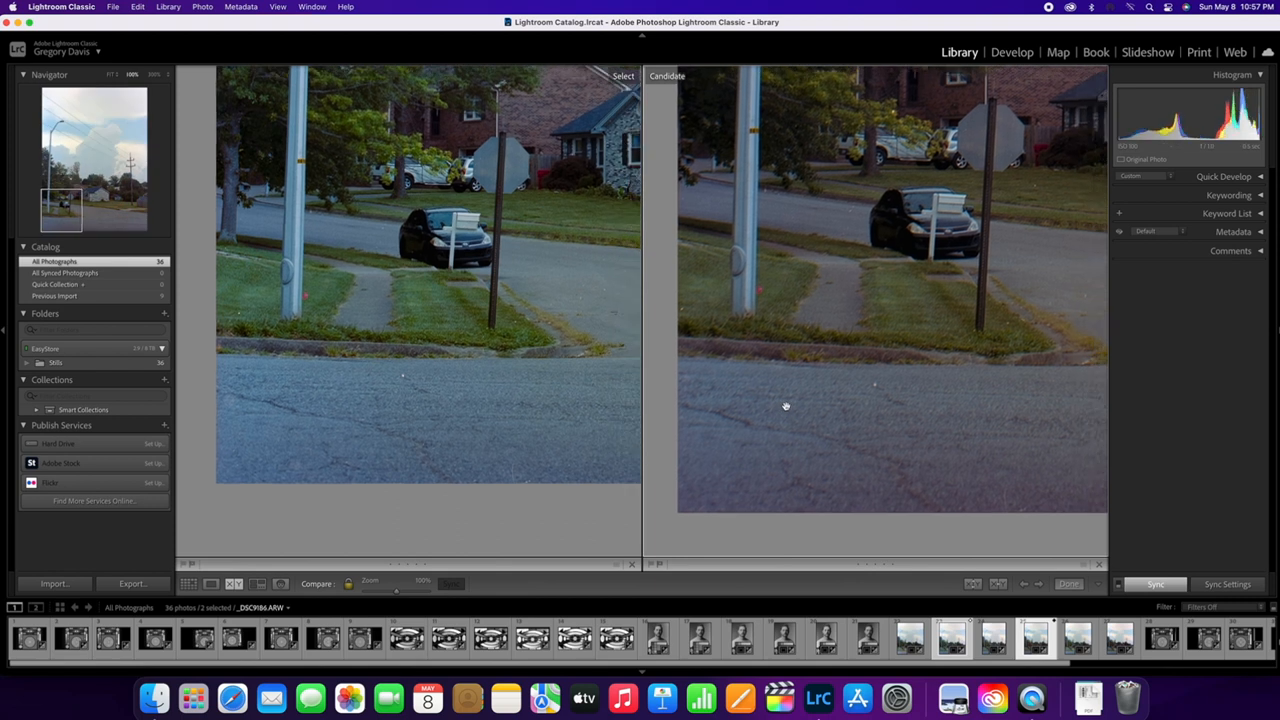
pyautogui.moveTo(790, 405)
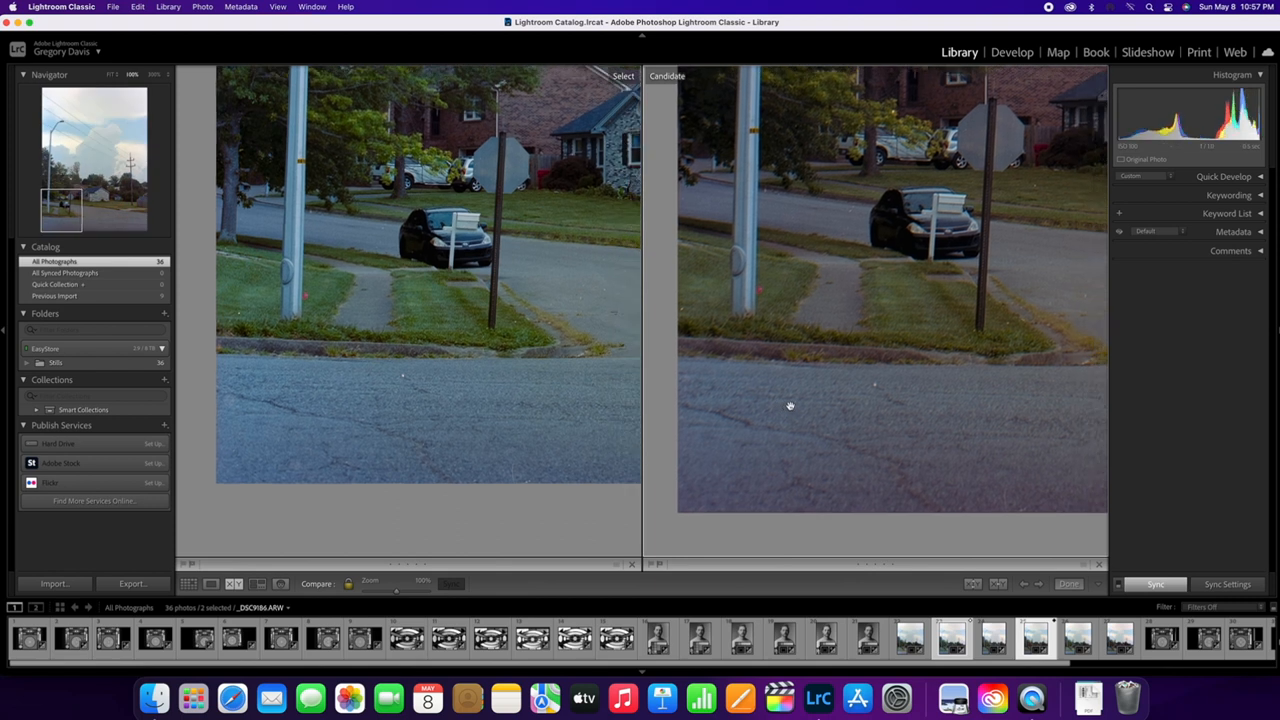
pyautogui.moveTo(808, 403)
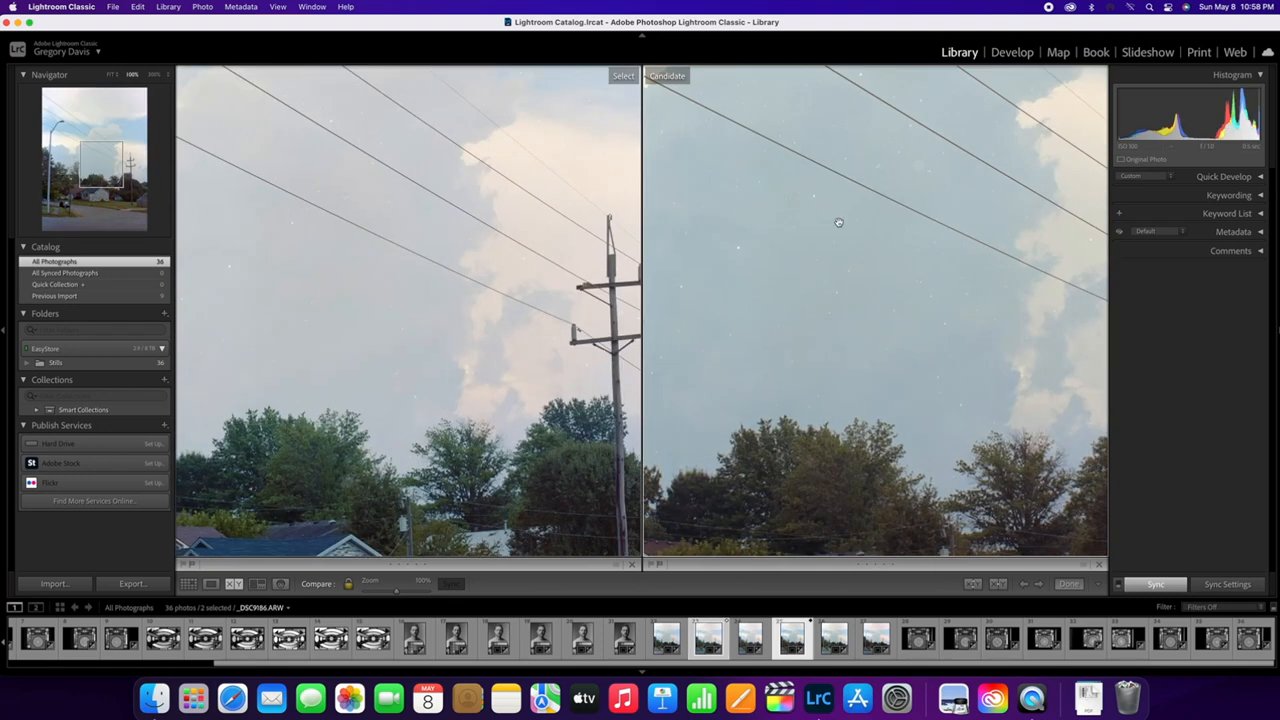
pyautogui.moveTo(826, 279)
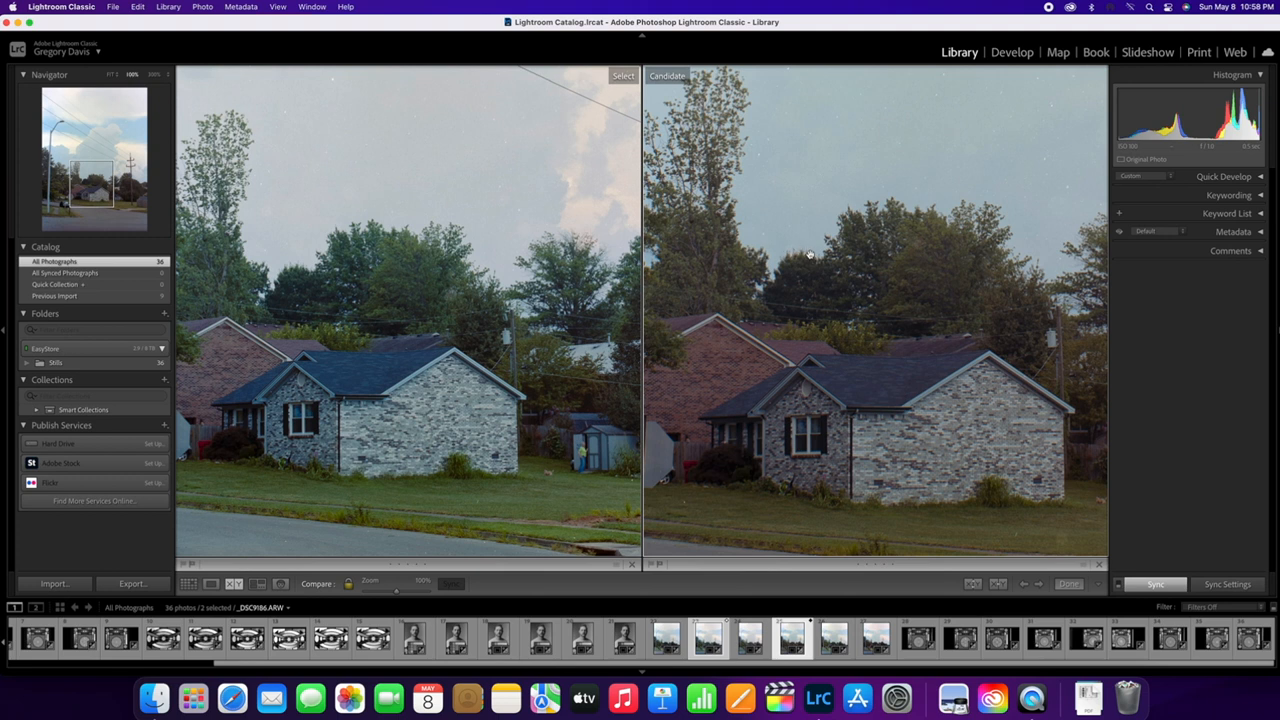
pyautogui.moveTo(756, 353)
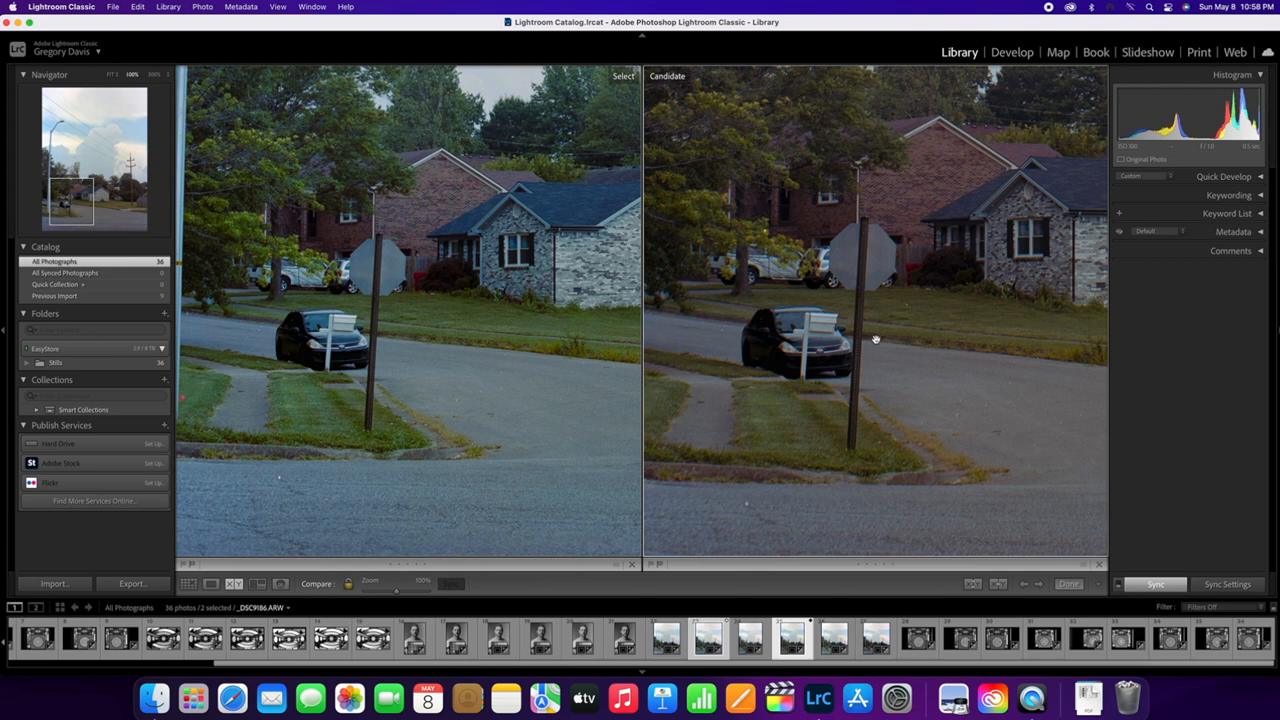
pyautogui.moveTo(859, 298)
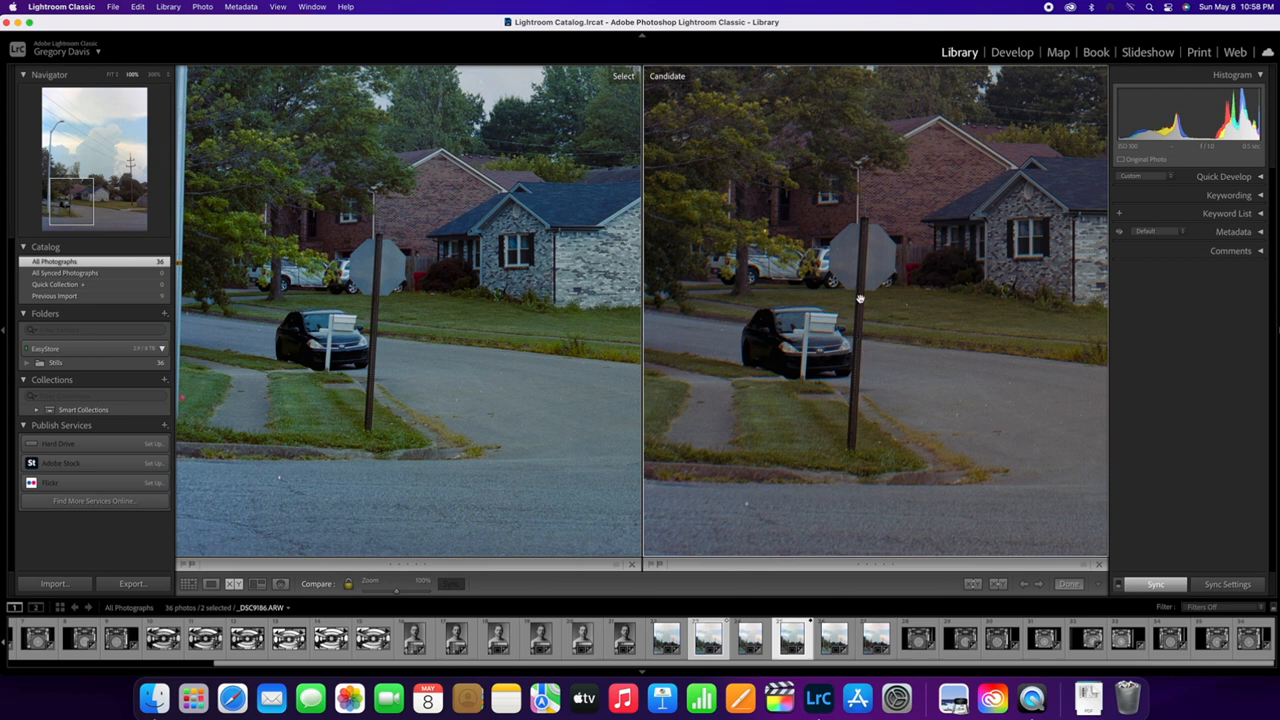
pyautogui.moveTo(847, 401)
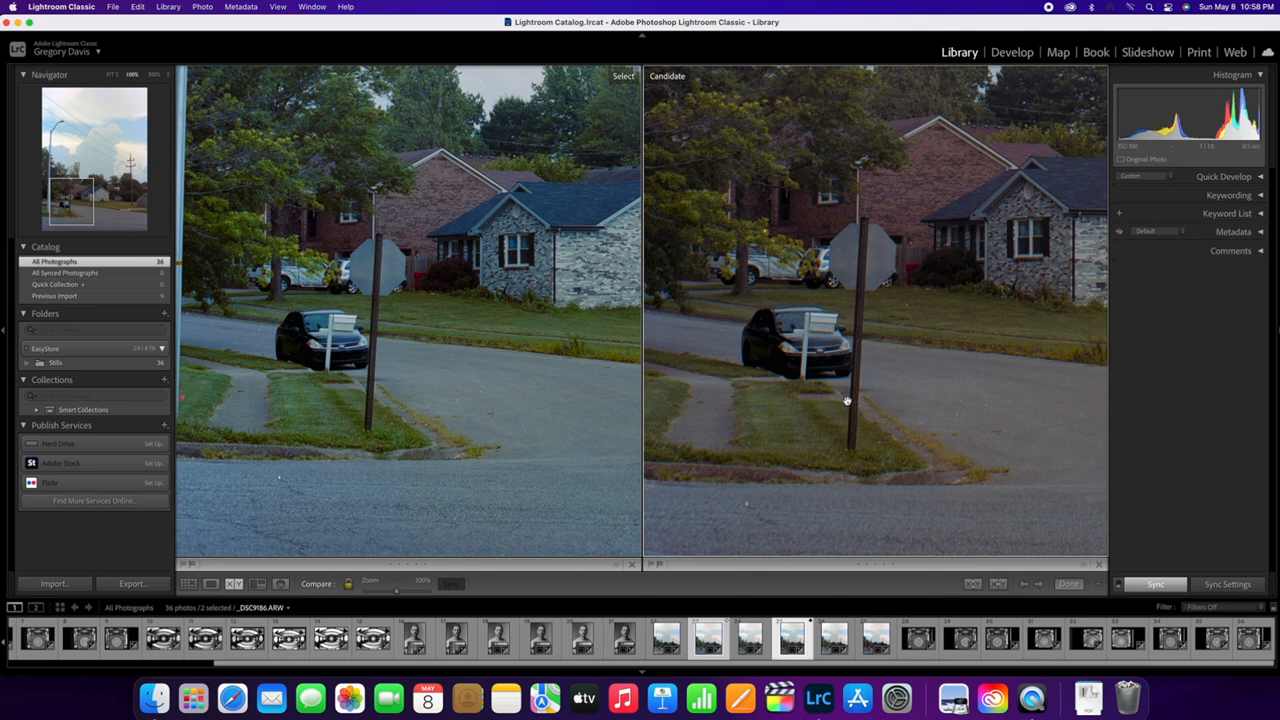
pyautogui.moveTo(832, 432)
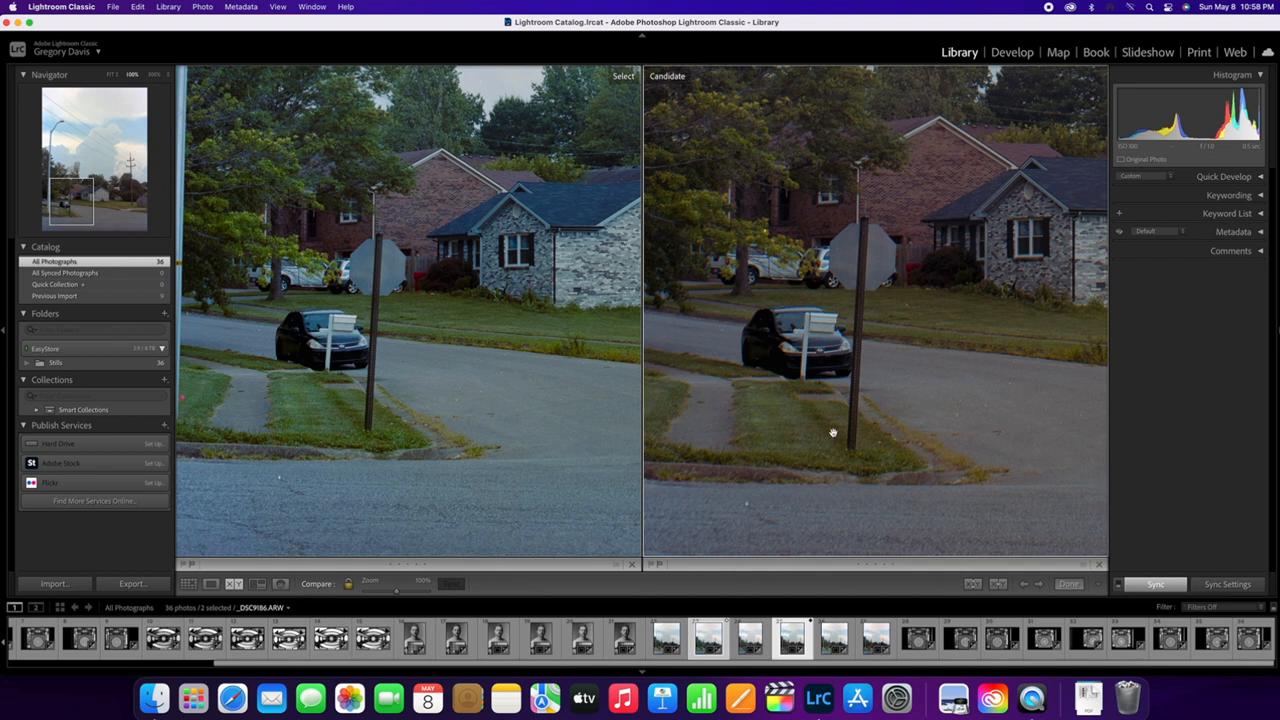
pyautogui.moveTo(378, 307)
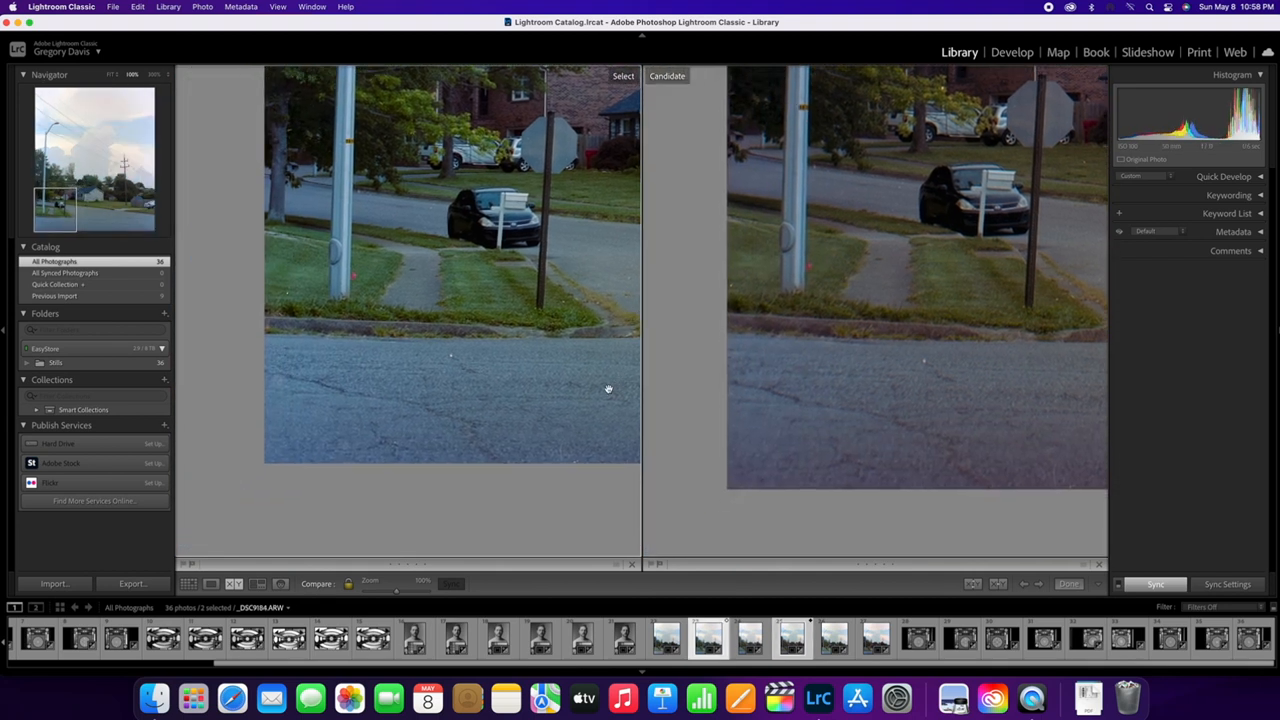
pyautogui.moveTo(332, 398)
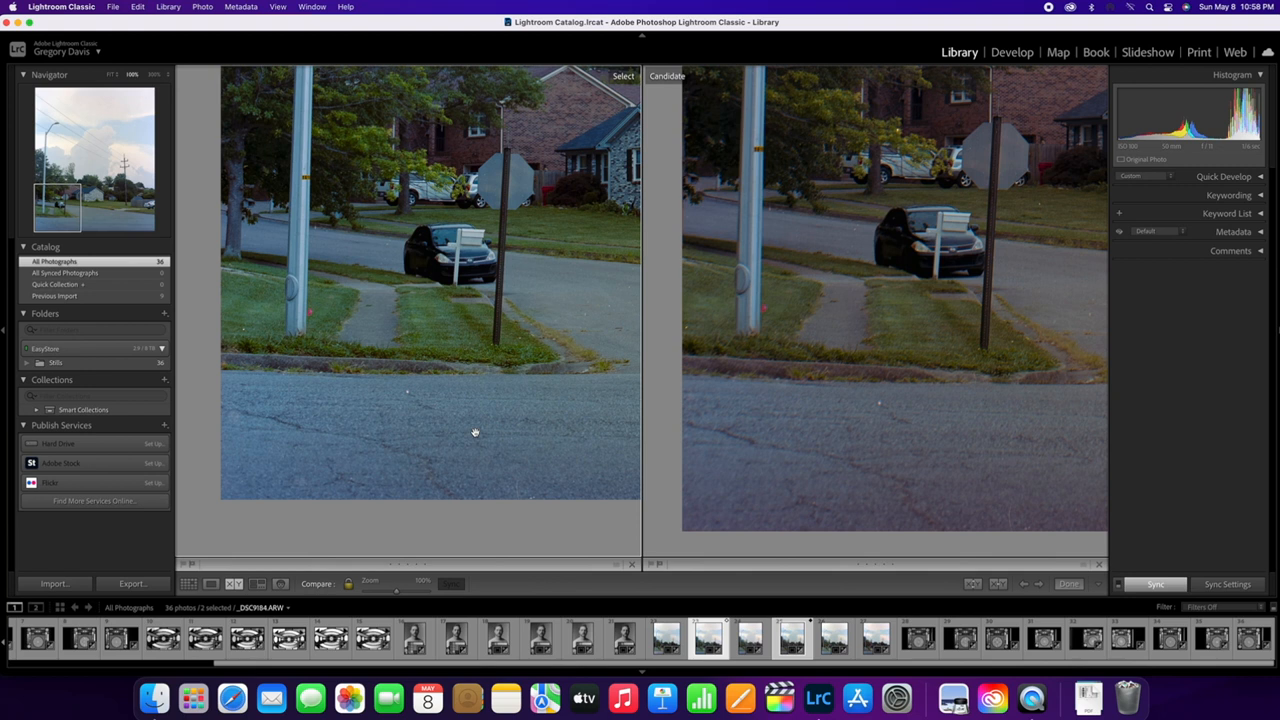
pyautogui.moveTo(813, 342)
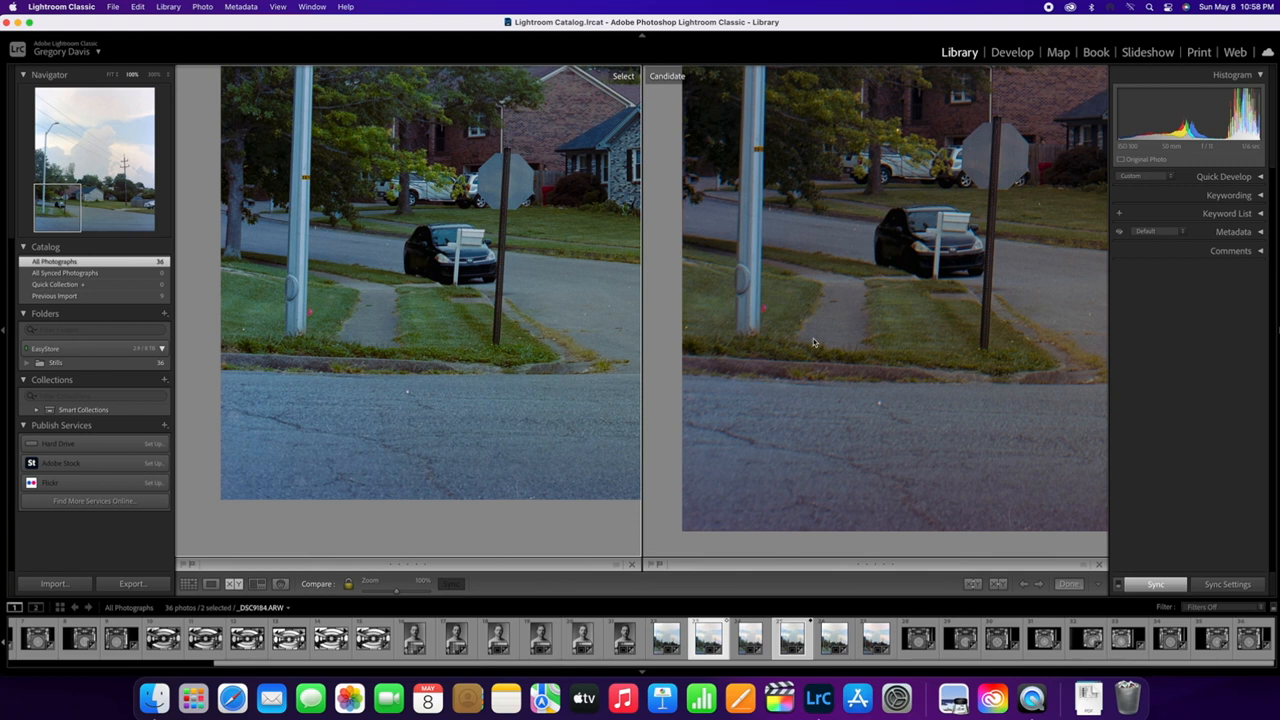
pyautogui.moveTo(840, 366)
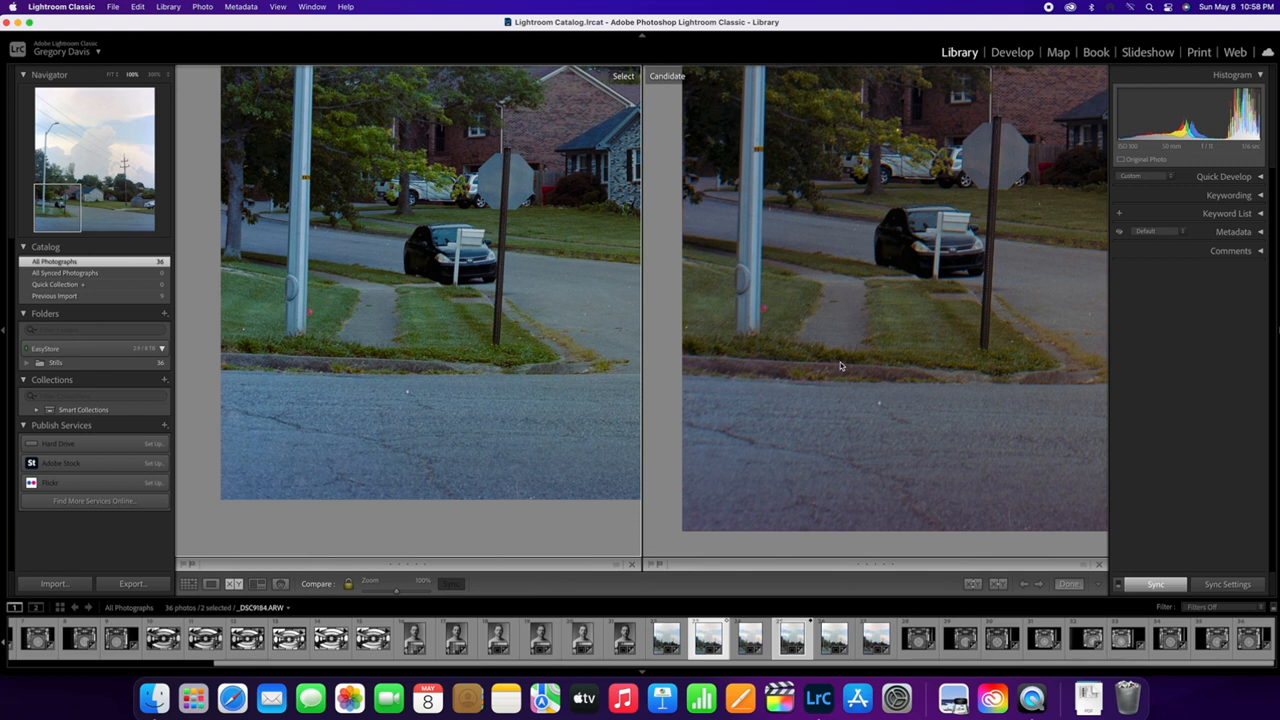
pyautogui.moveTo(757, 349)
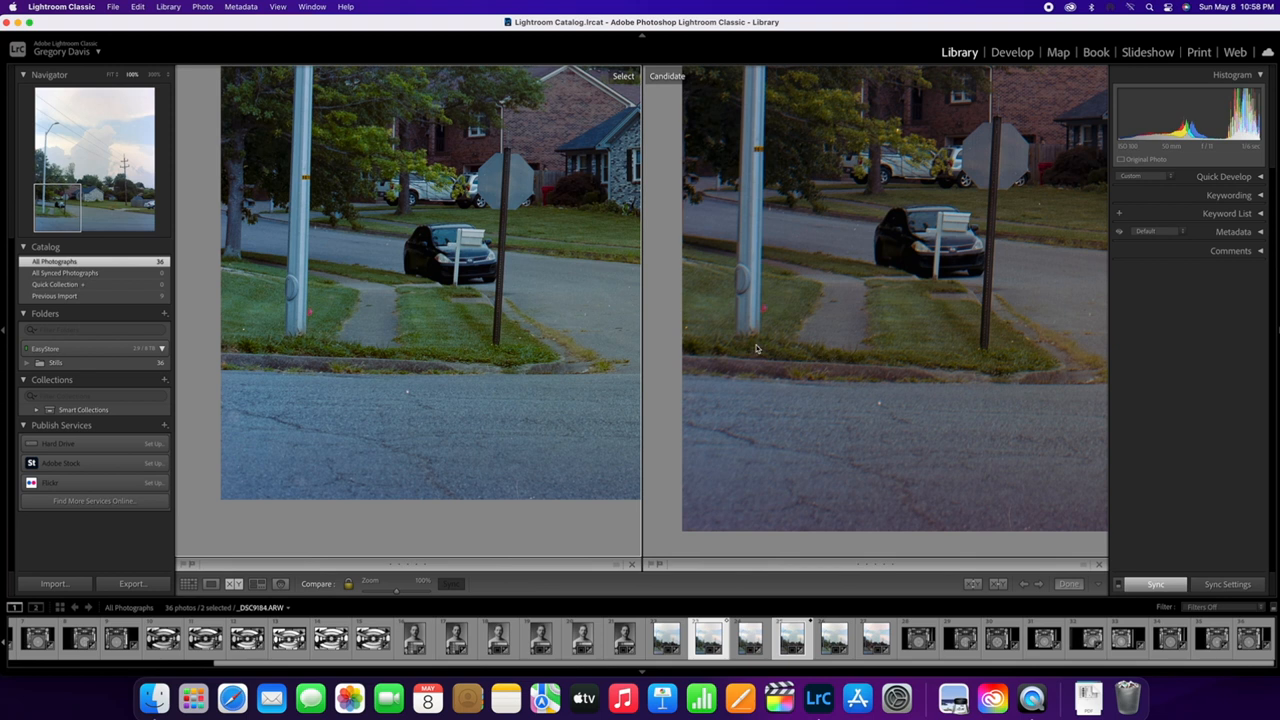
pyautogui.moveTo(617, 463)
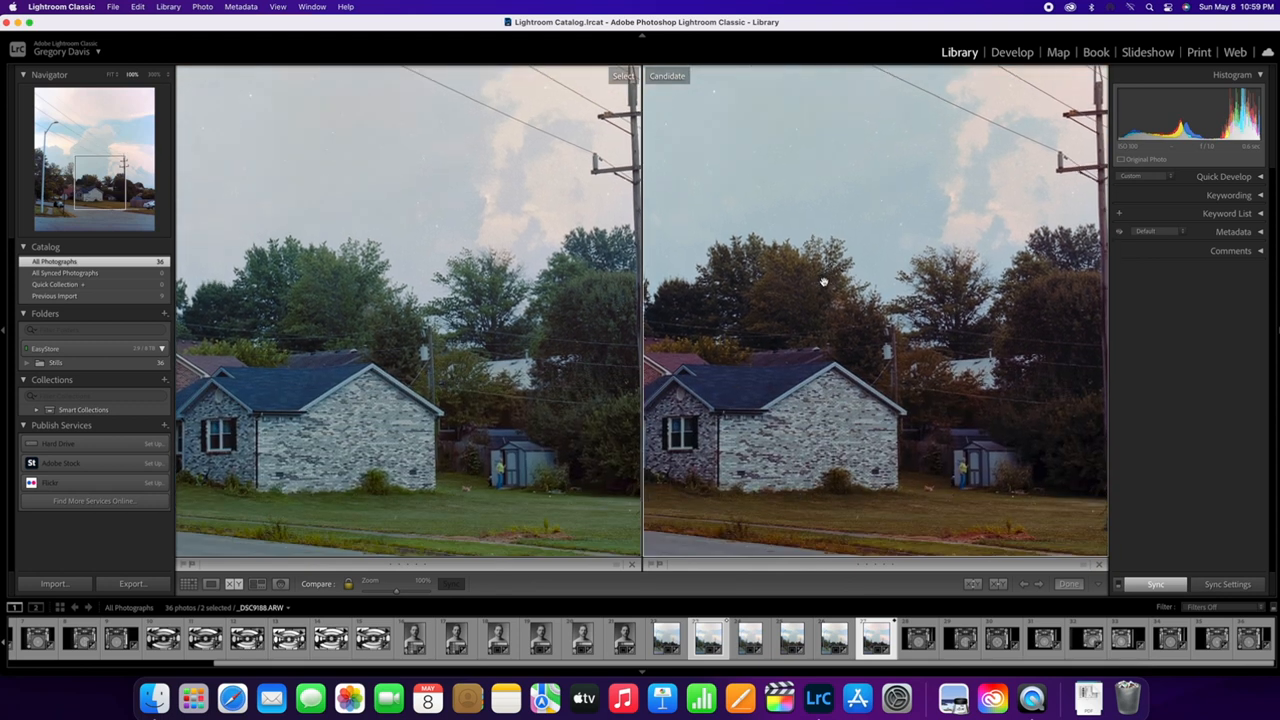
pyautogui.moveTo(805, 333)
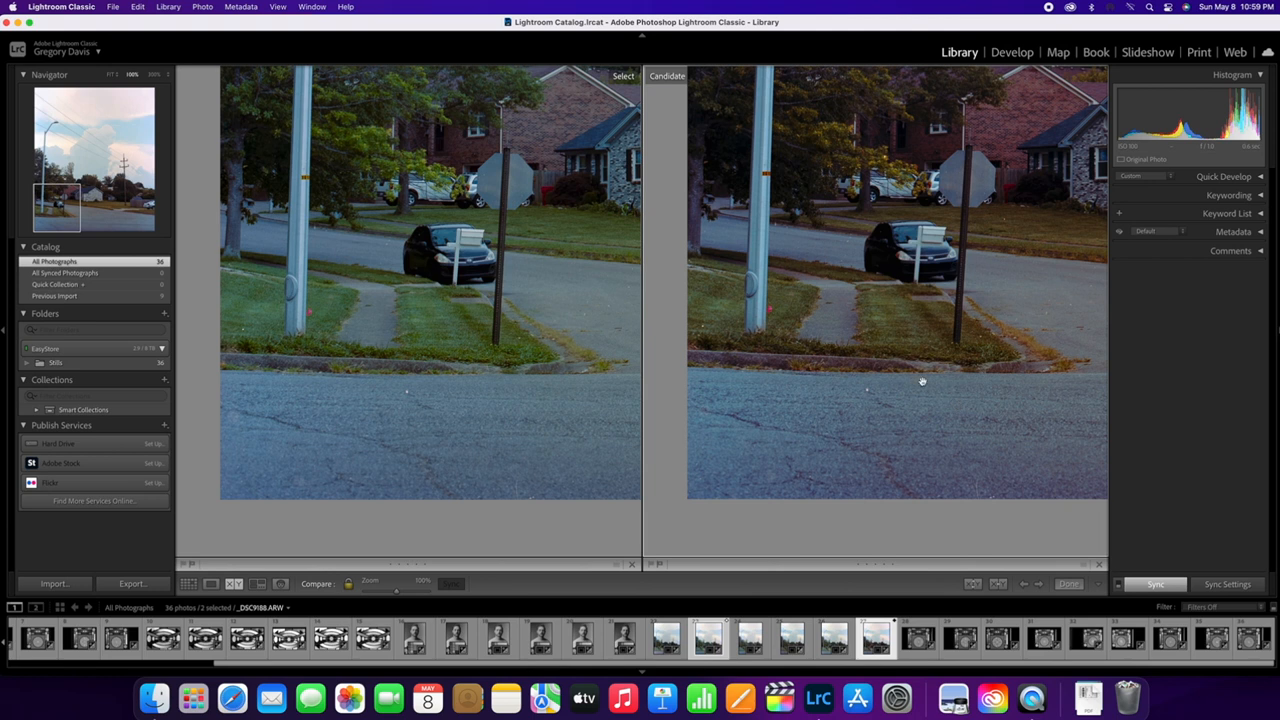
pyautogui.moveTo(884, 366)
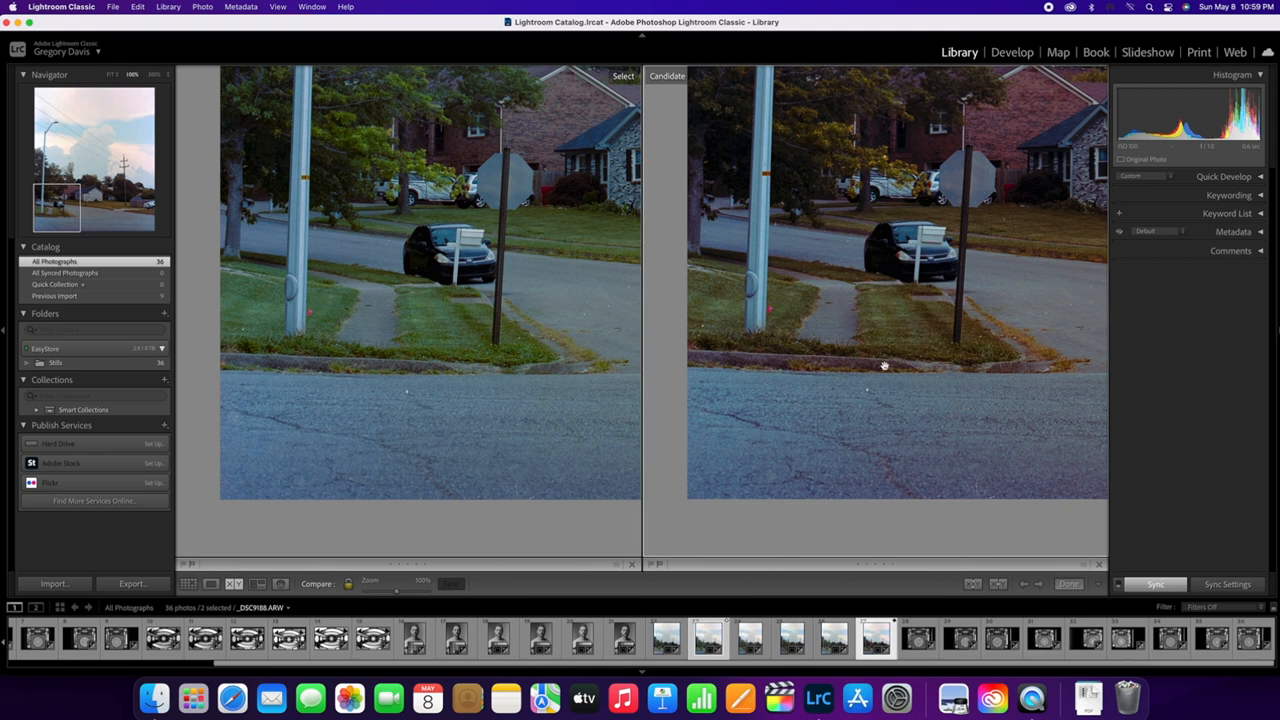
pyautogui.moveTo(897, 300)
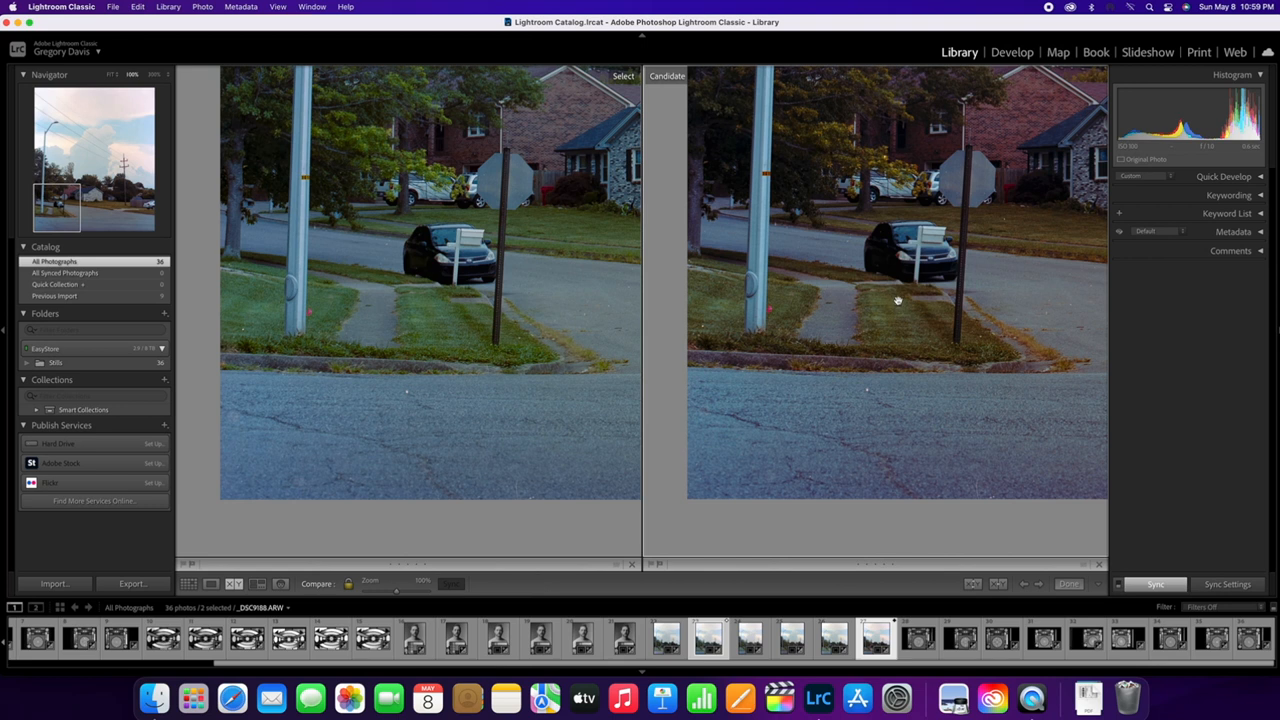
pyautogui.moveTo(884, 347)
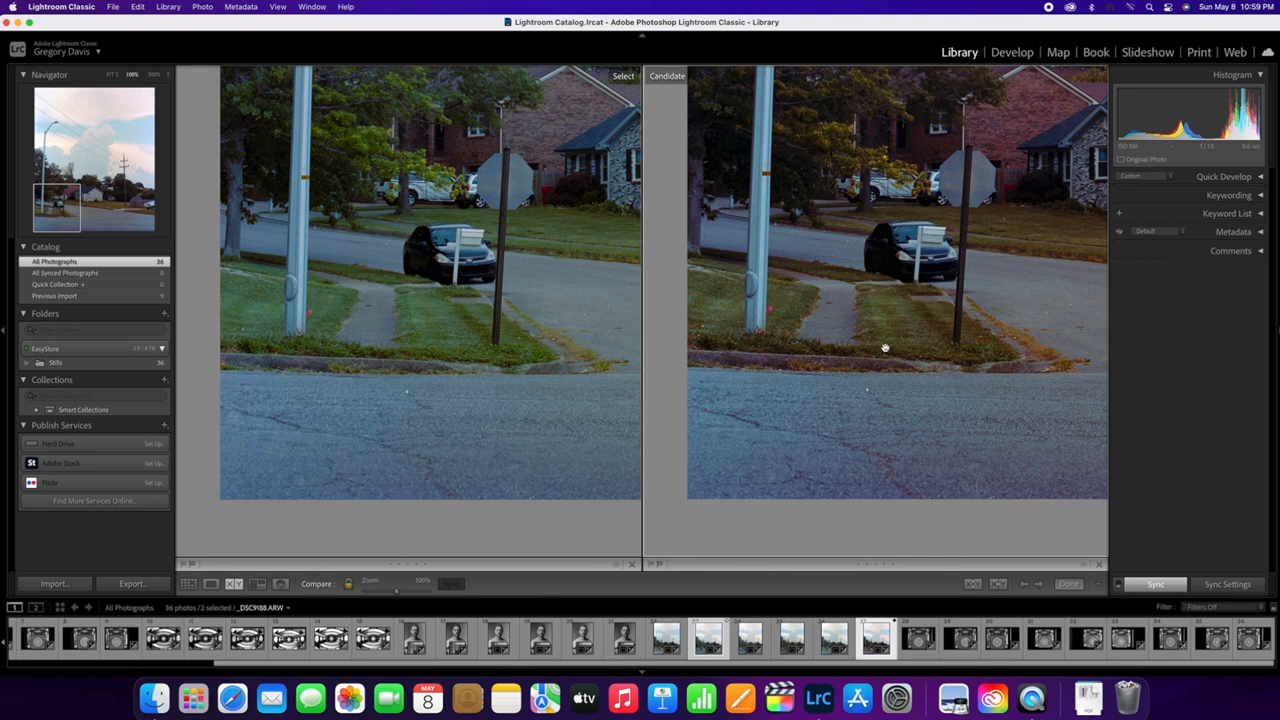
pyautogui.moveTo(845, 419)
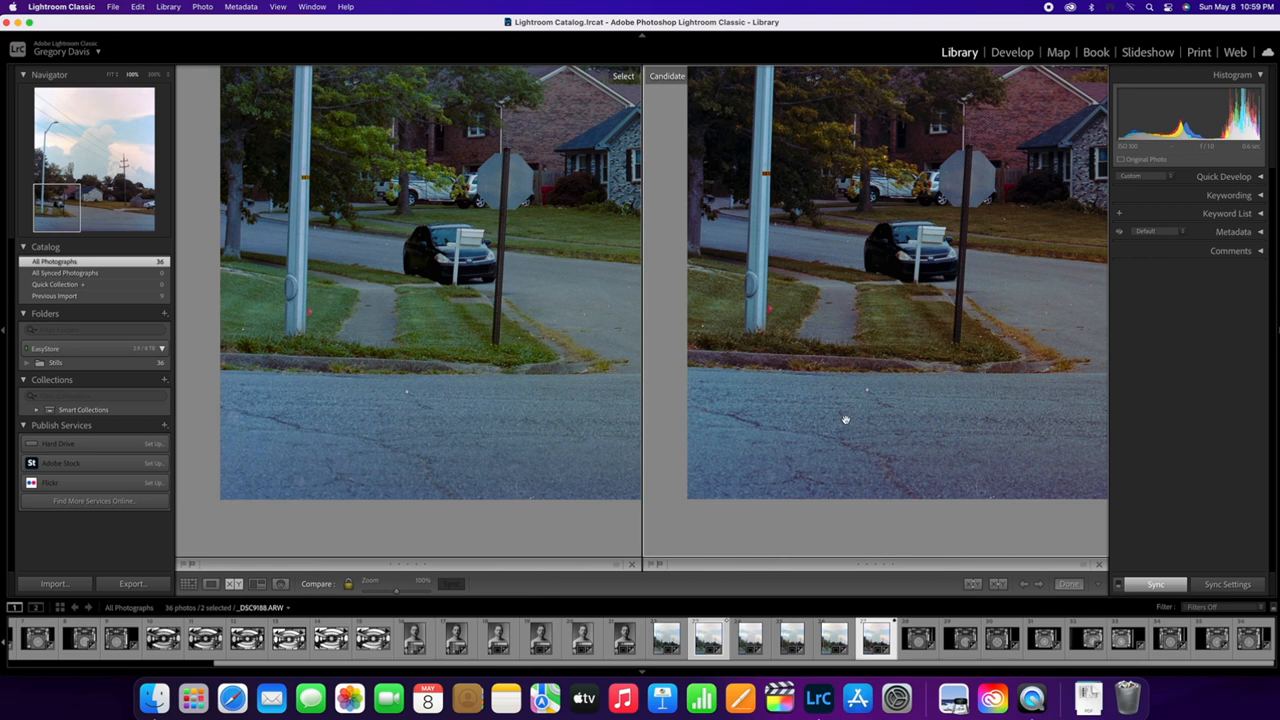
pyautogui.moveTo(838, 419)
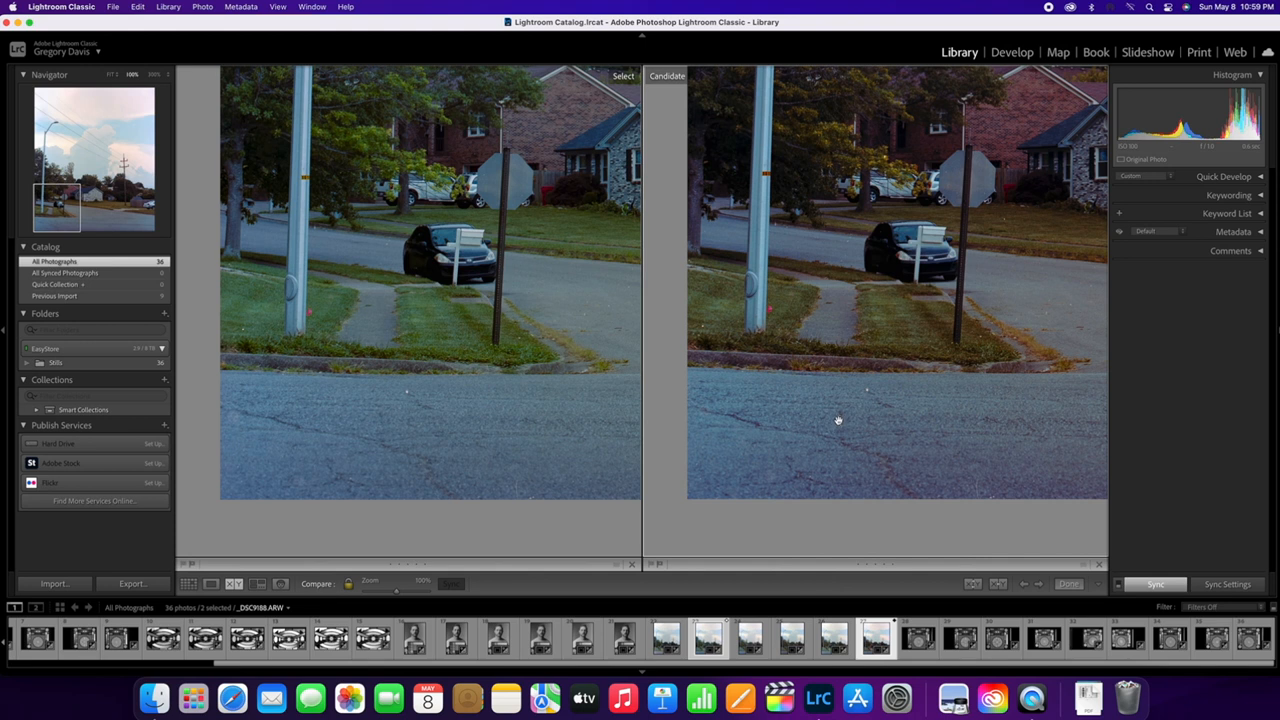
pyautogui.moveTo(800, 477)
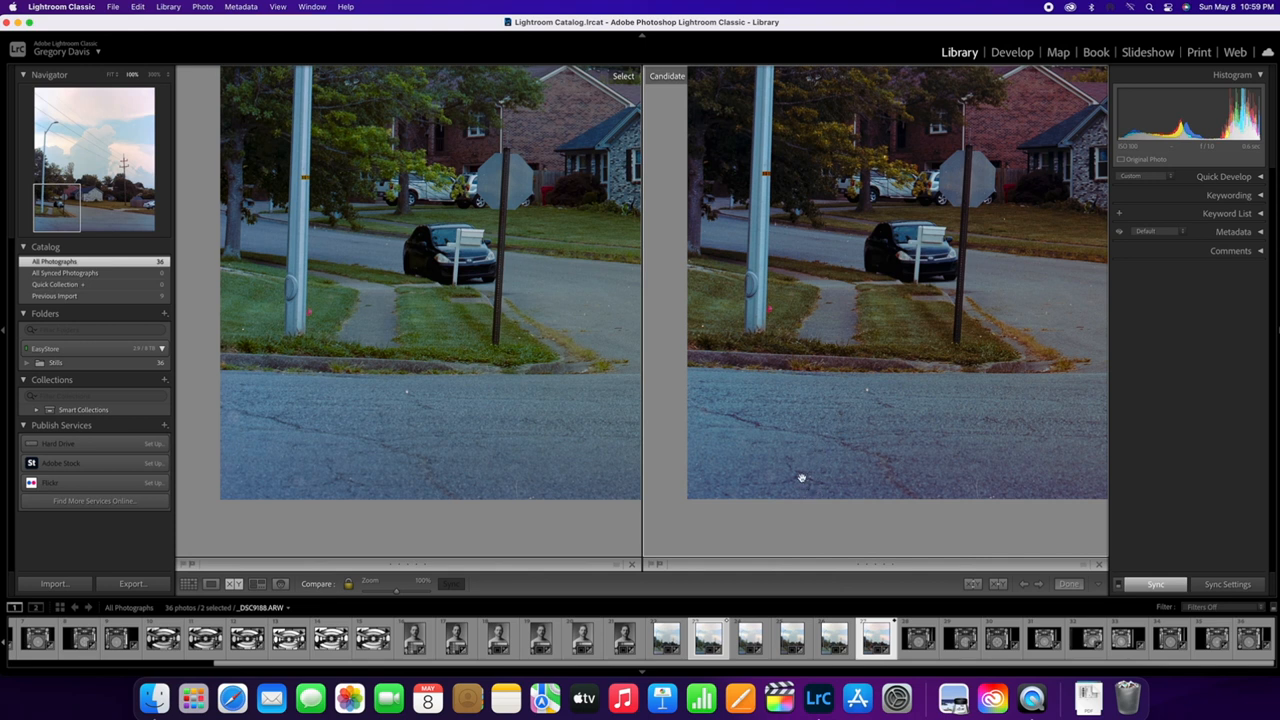
pyautogui.moveTo(733, 413)
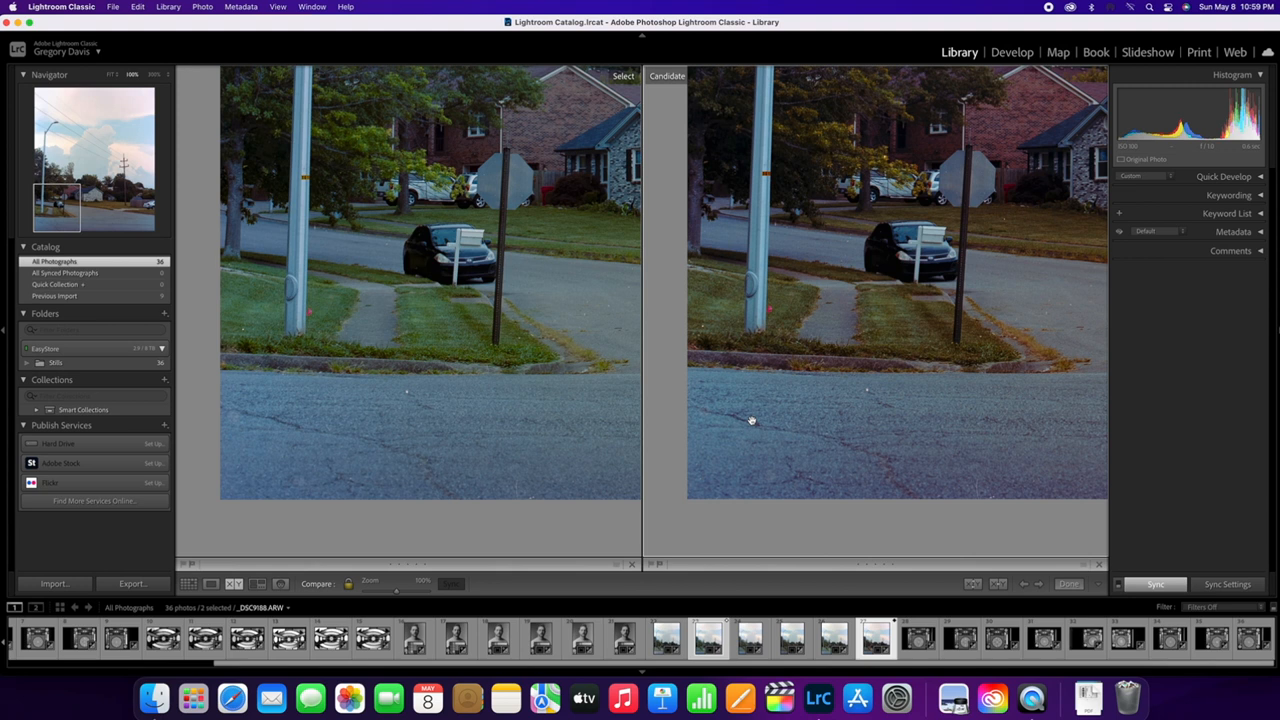
pyautogui.moveTo(832, 347)
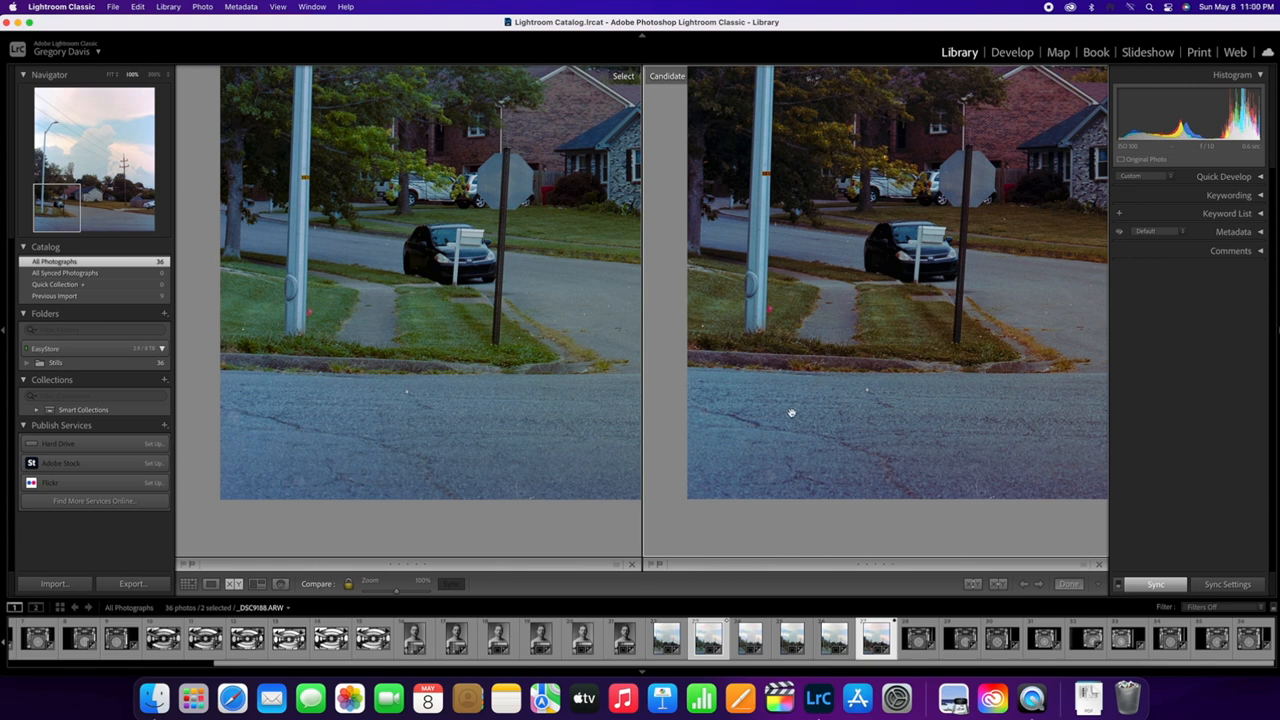
pyautogui.moveTo(789, 416)
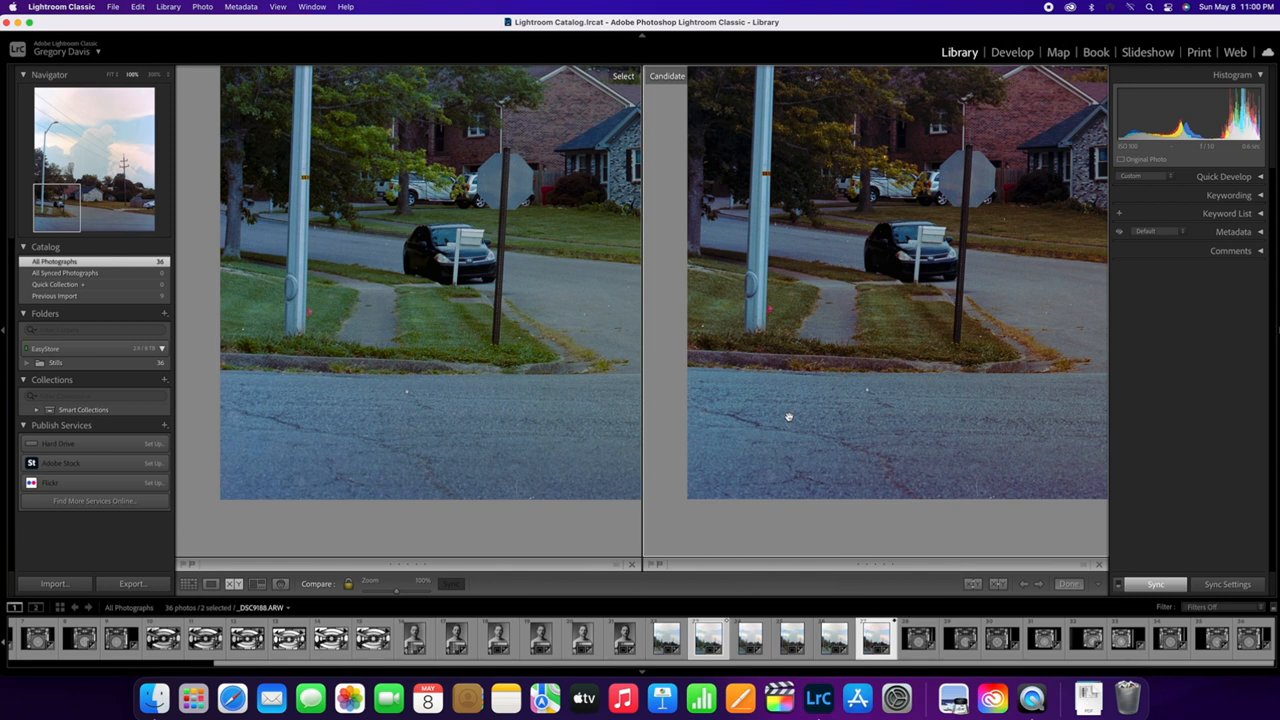
# Pan both locked street scans toward the pole base, curb and parked car.
pyautogui.moveTo(396, 590); pyautogui.dragTo(420, 581)
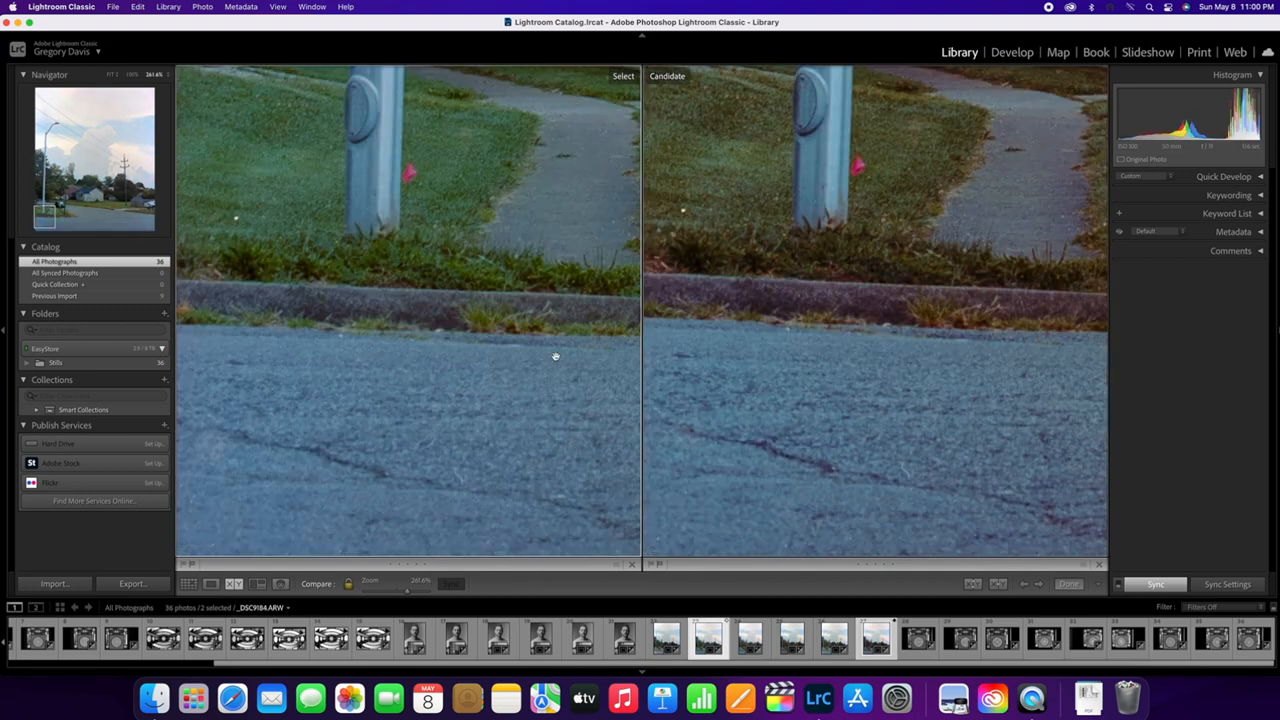
pyautogui.moveTo(502, 468)
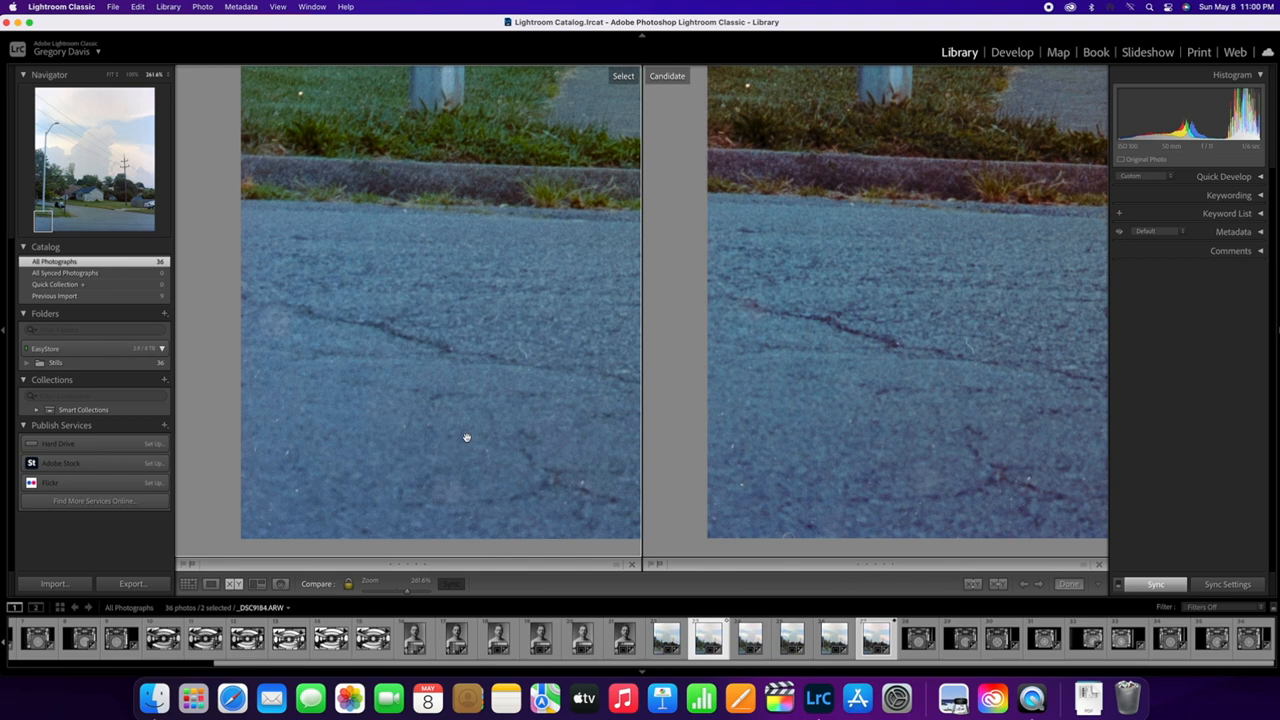
pyautogui.moveTo(519, 371)
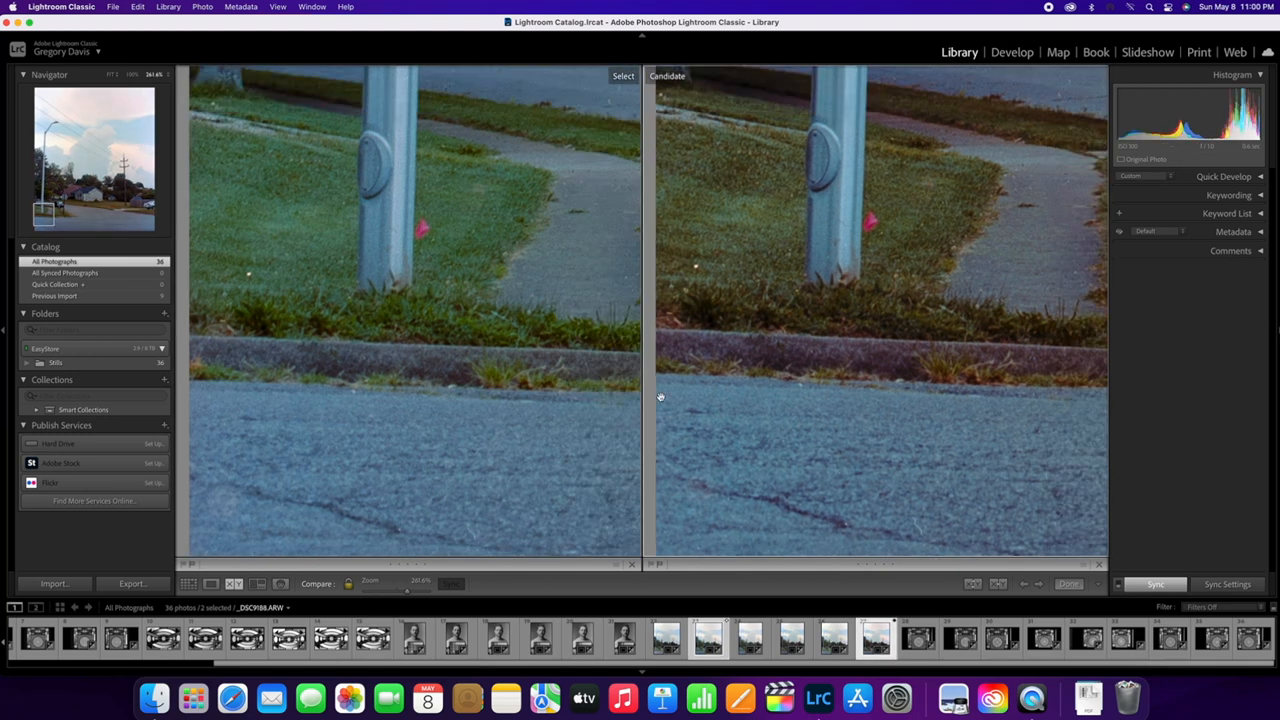
pyautogui.moveTo(886, 362)
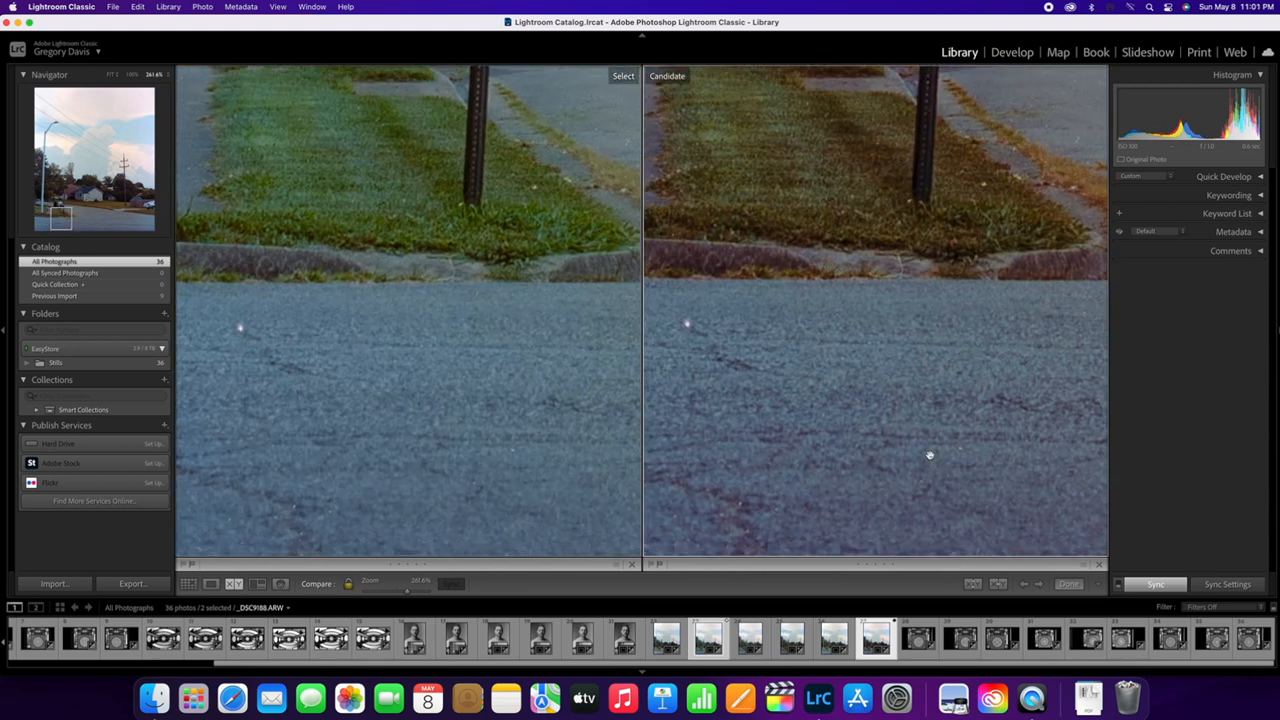
pyautogui.moveTo(965, 329)
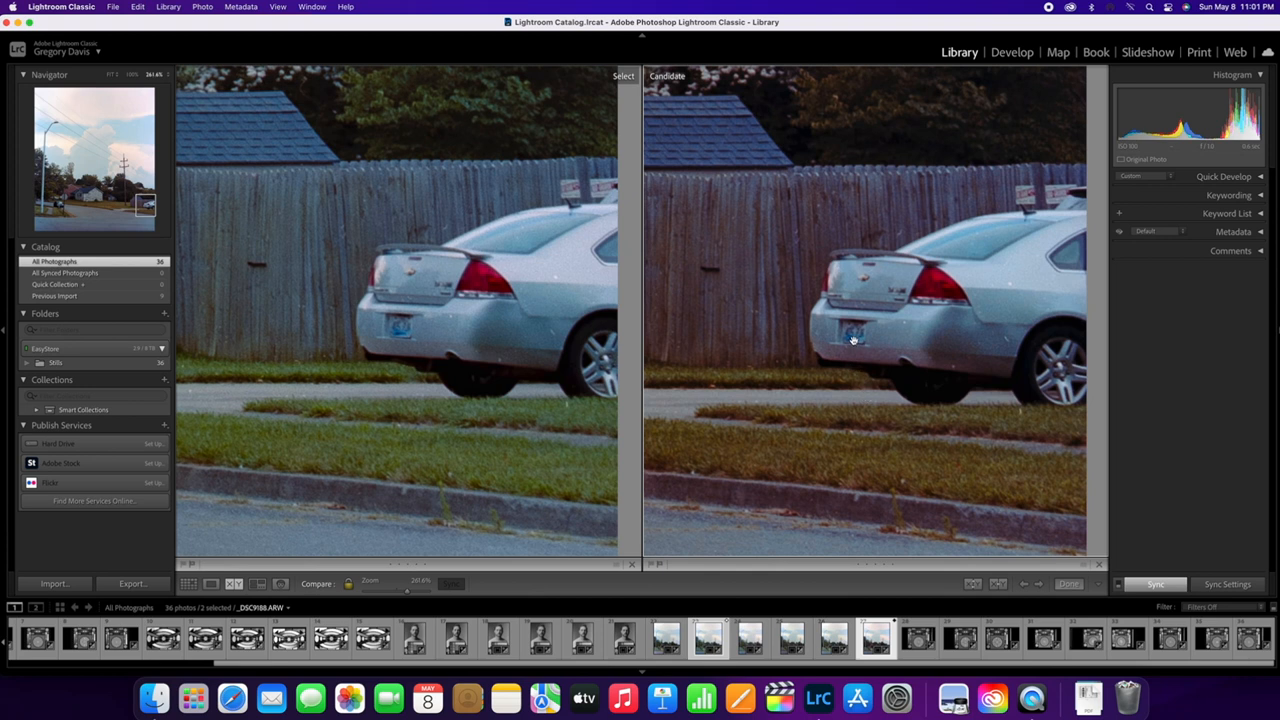
pyautogui.moveTo(1058, 194)
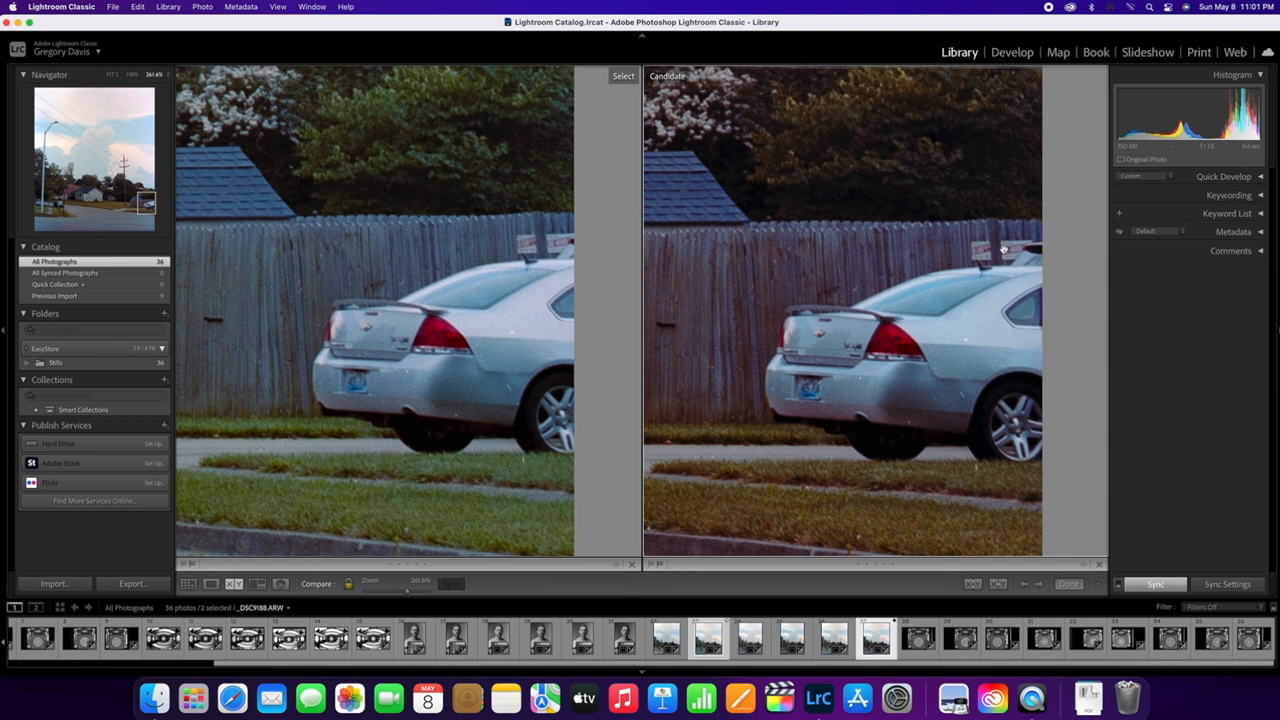
pyautogui.moveTo(913, 256)
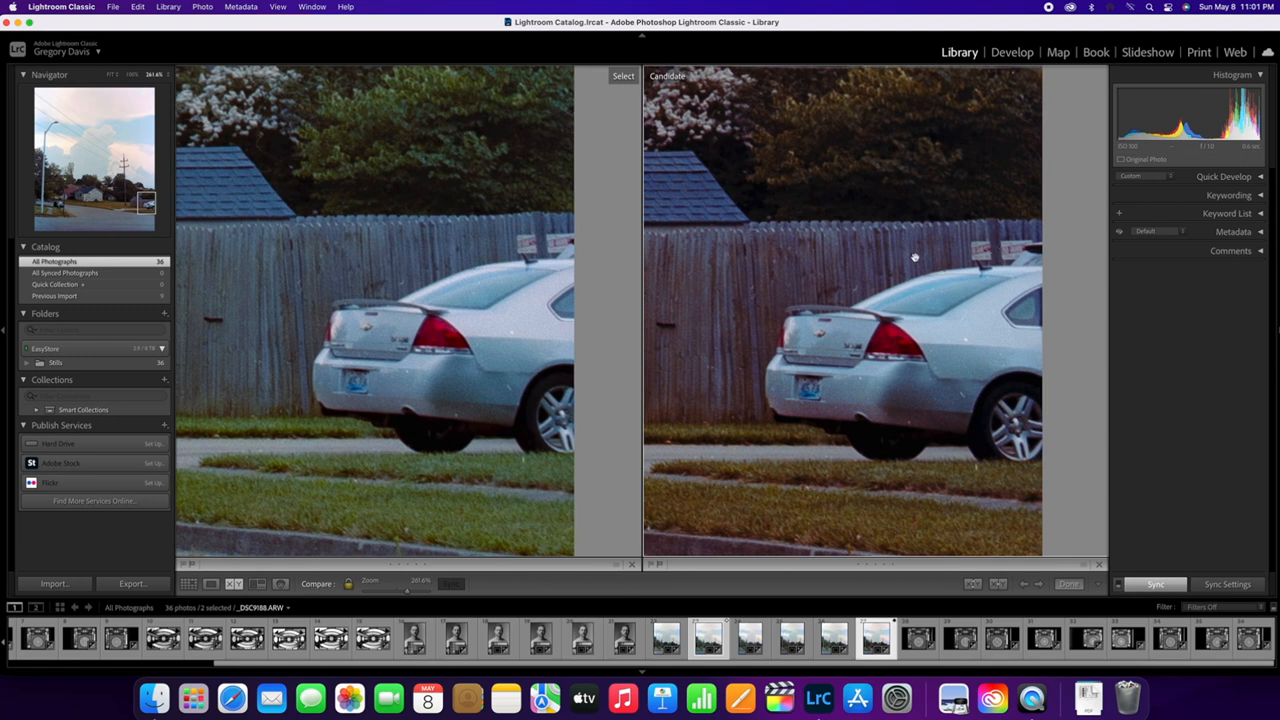
pyautogui.moveTo(870, 350)
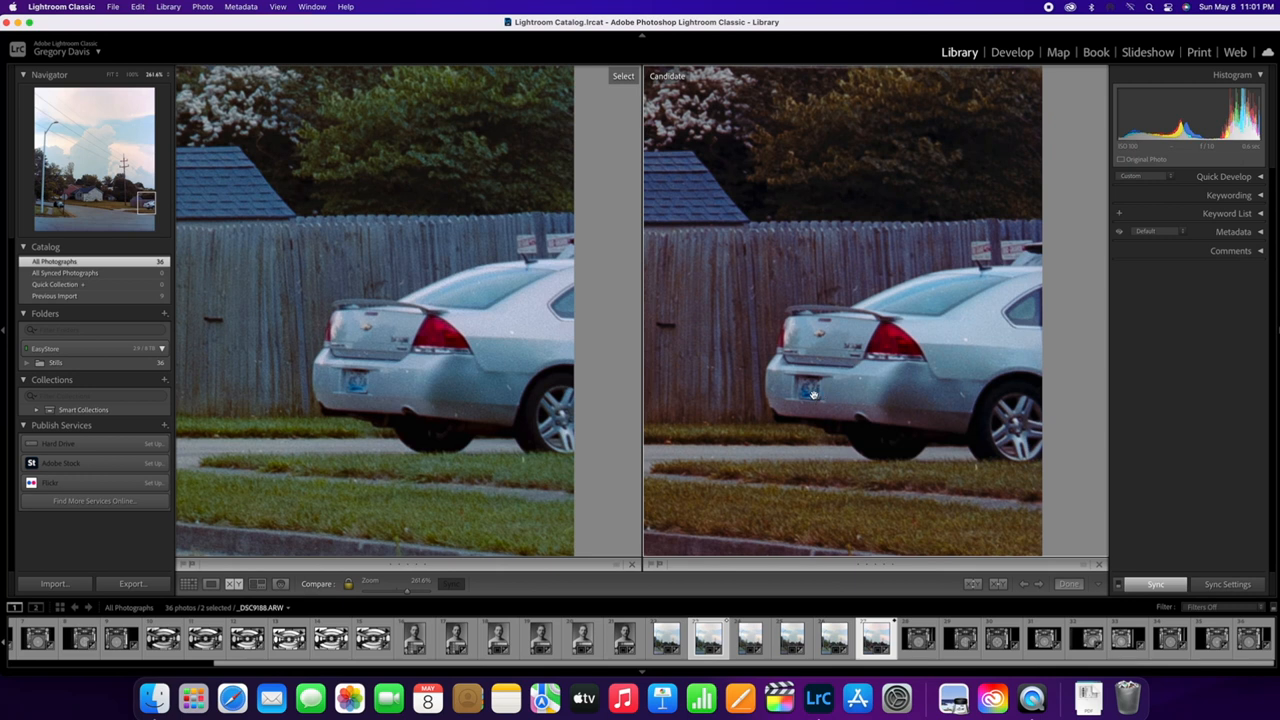
pyautogui.moveTo(945, 258)
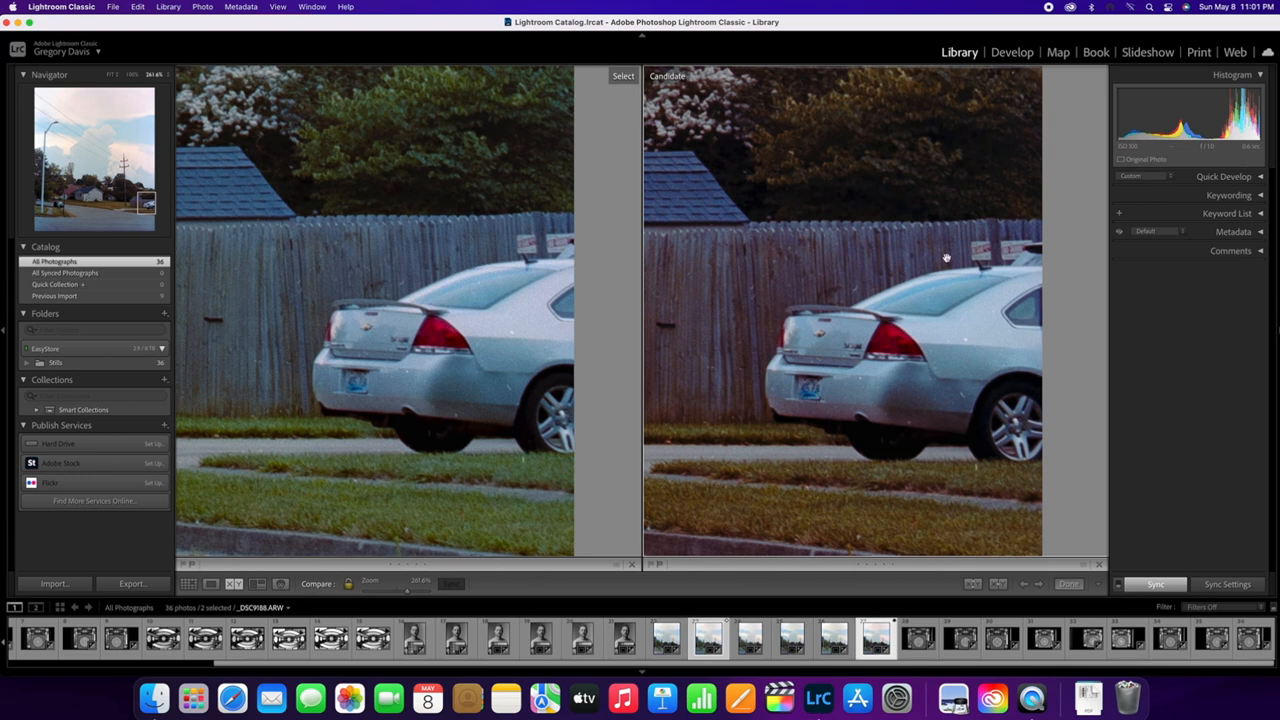